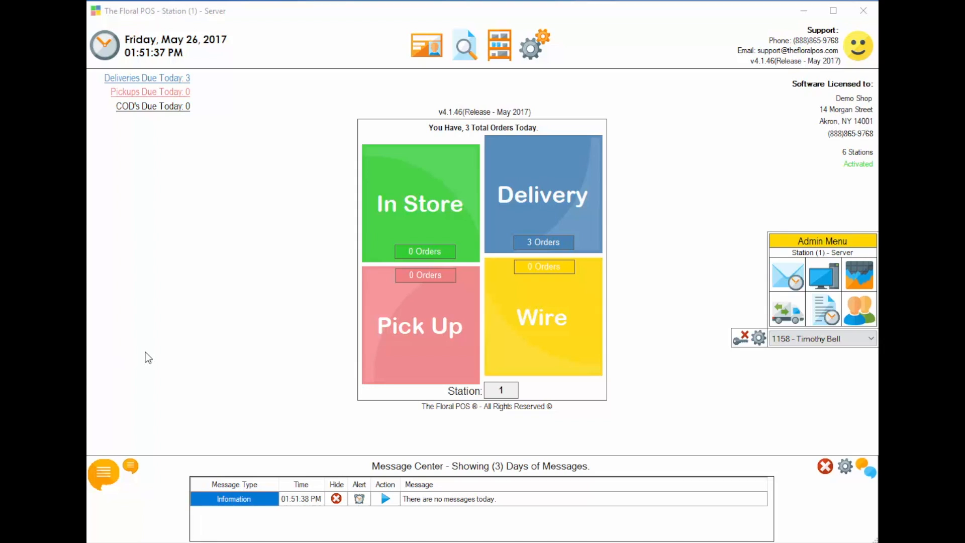
mouse_move(262, 289)
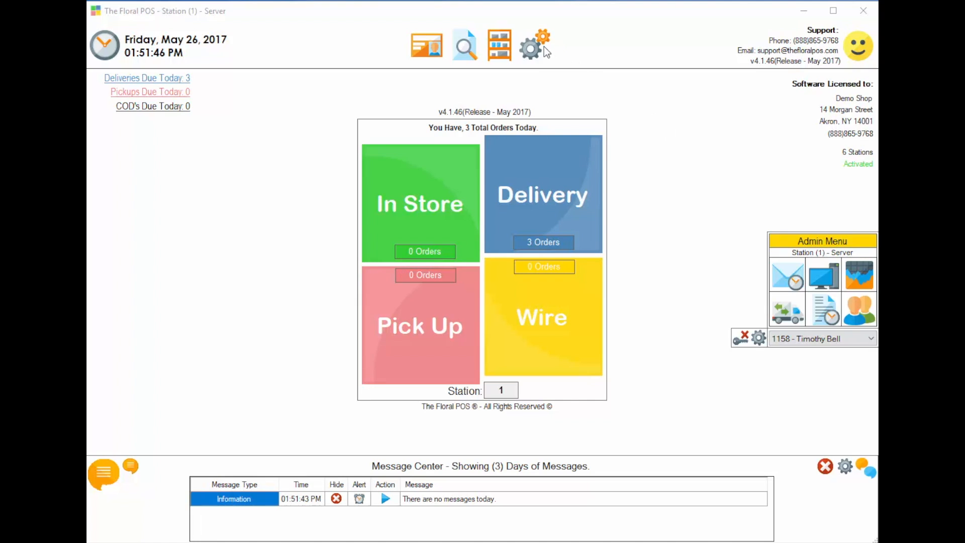
Open the Control Panel and show its System Management tools
click(530, 45)
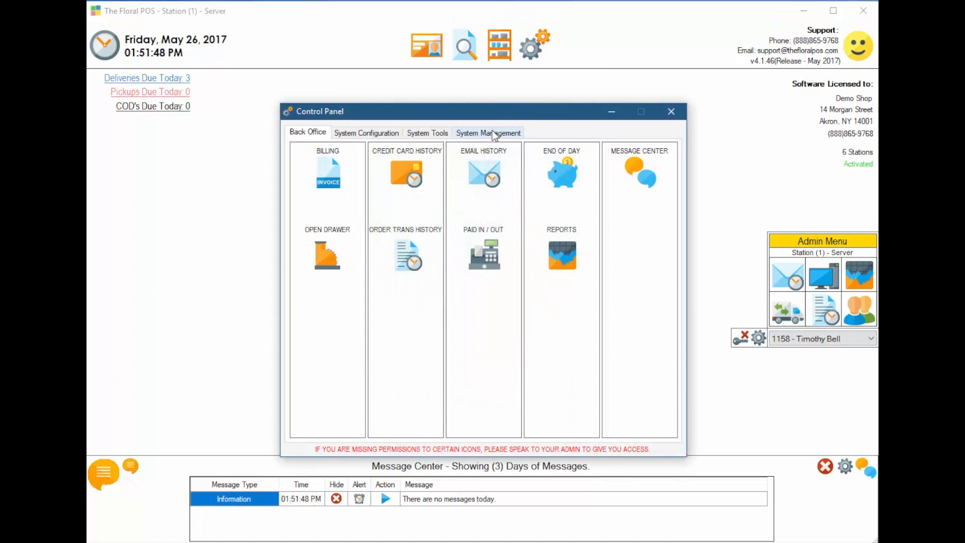
click(489, 133)
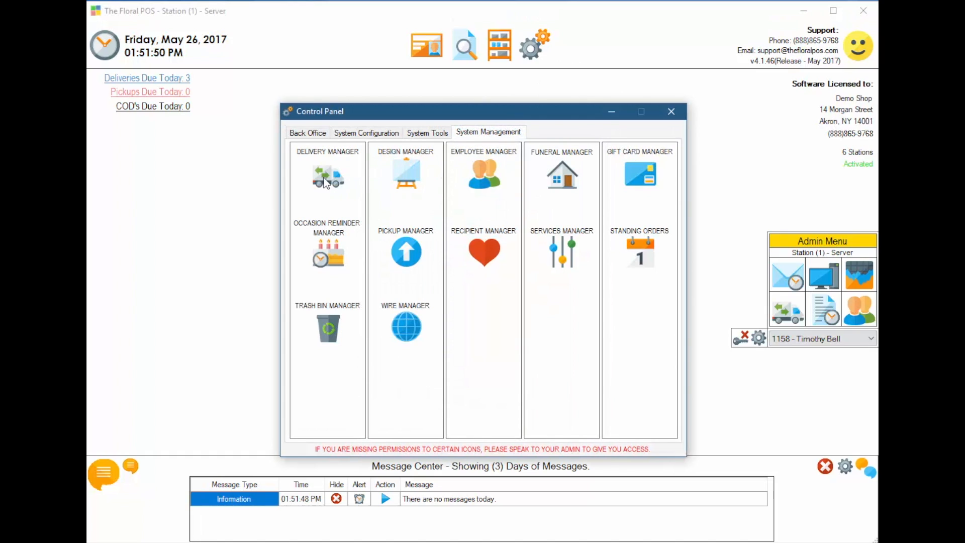
Open the Delivery Manager and check order 603's status choices without changing them
click(327, 177)
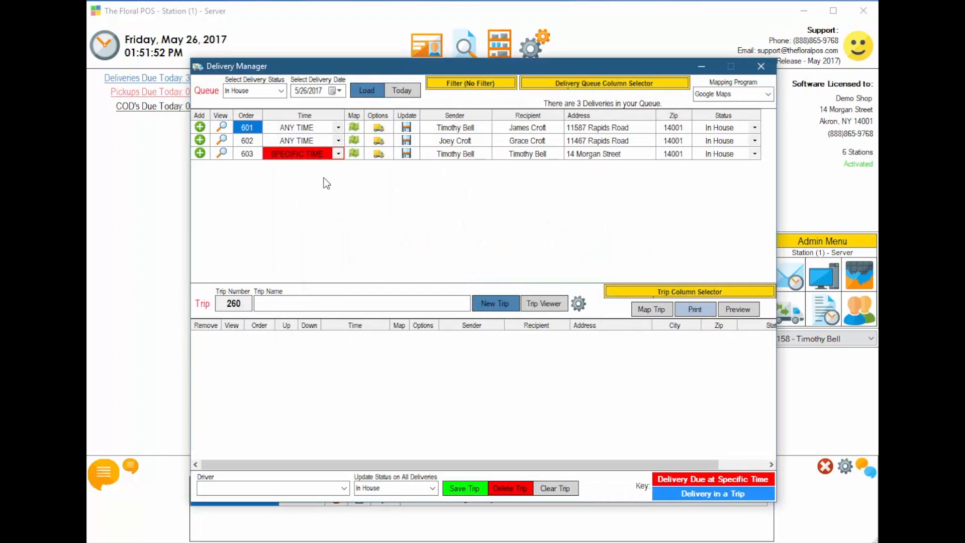
mouse_move(345, 185)
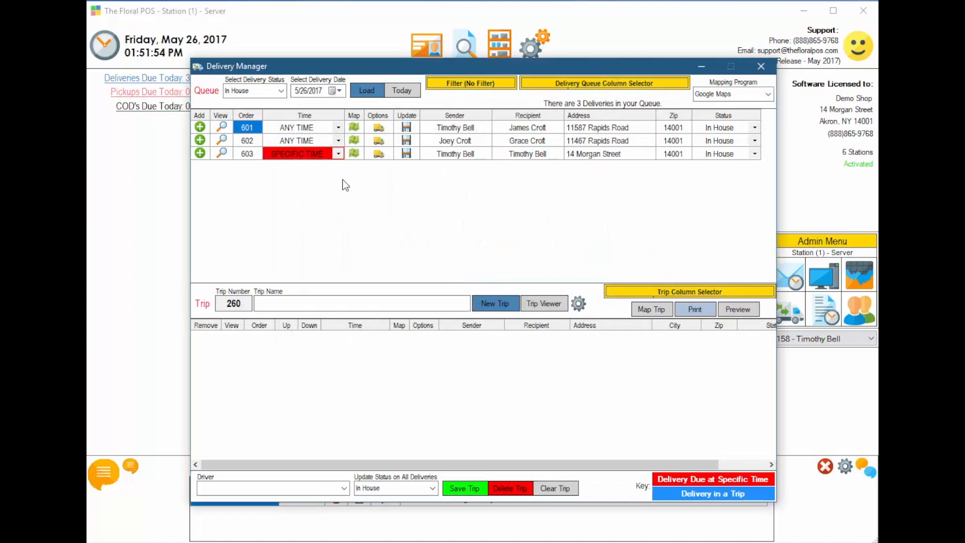
mouse_move(316, 179)
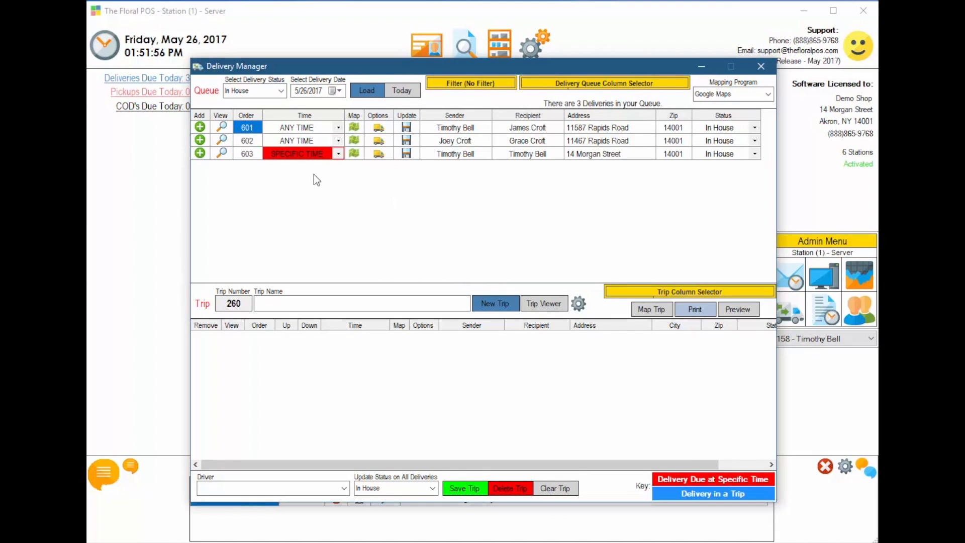
mouse_move(661, 443)
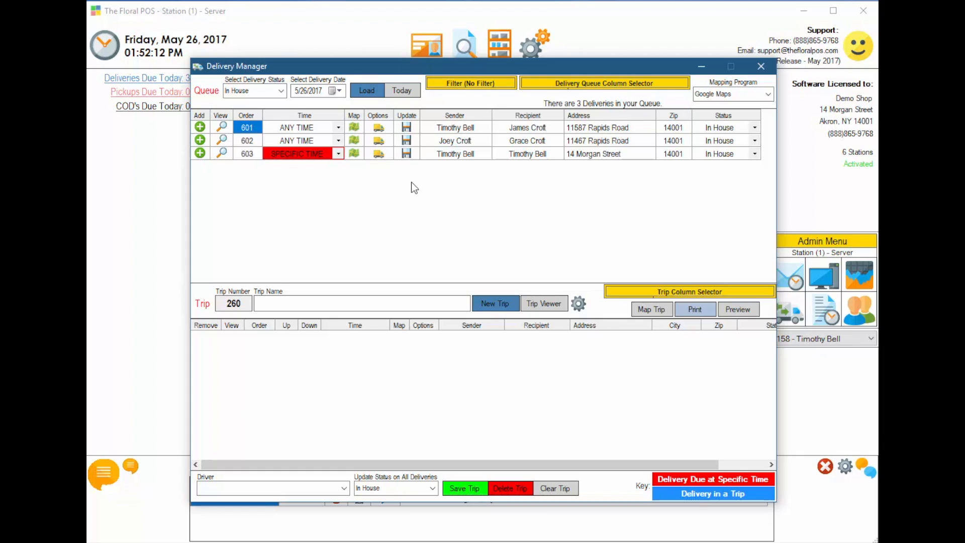
mouse_move(345, 352)
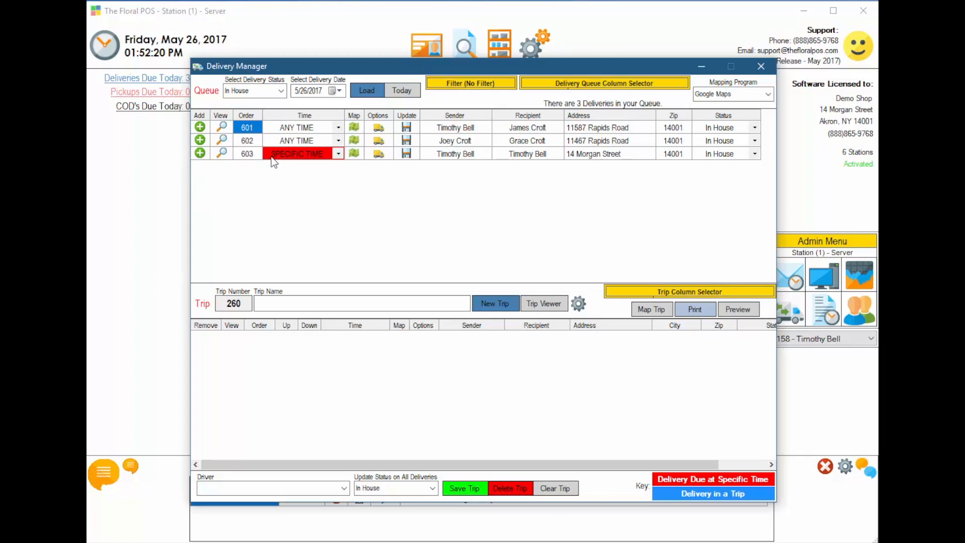
mouse_move(435, 169)
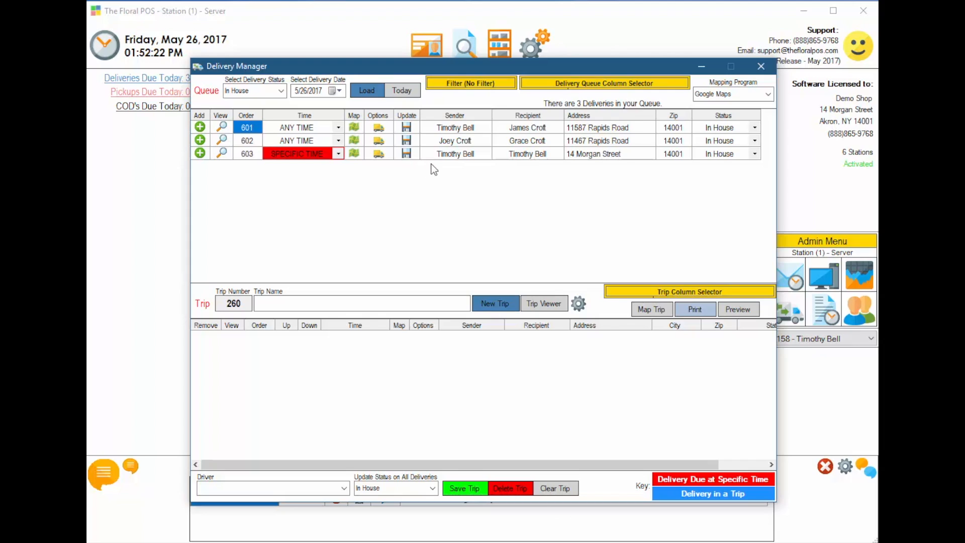
mouse_move(684, 161)
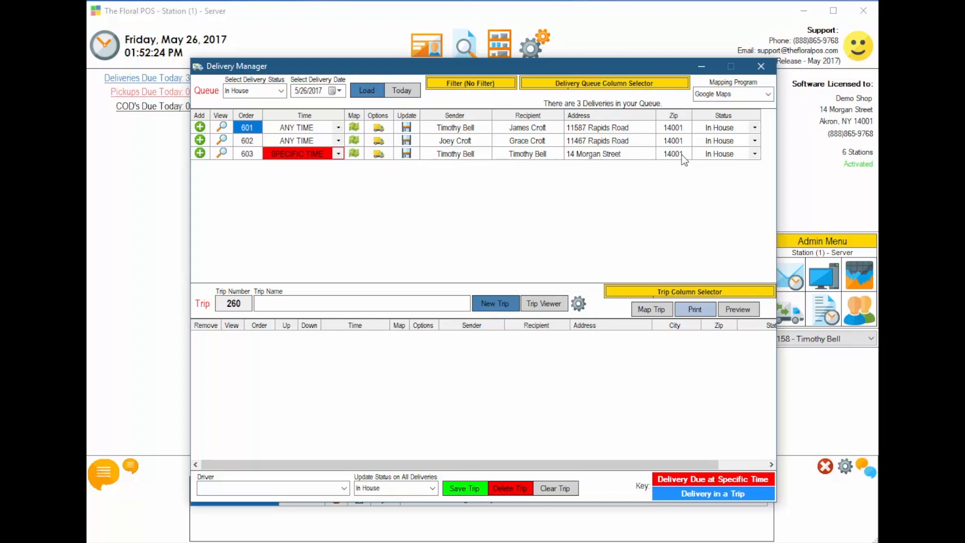
mouse_move(733, 160)
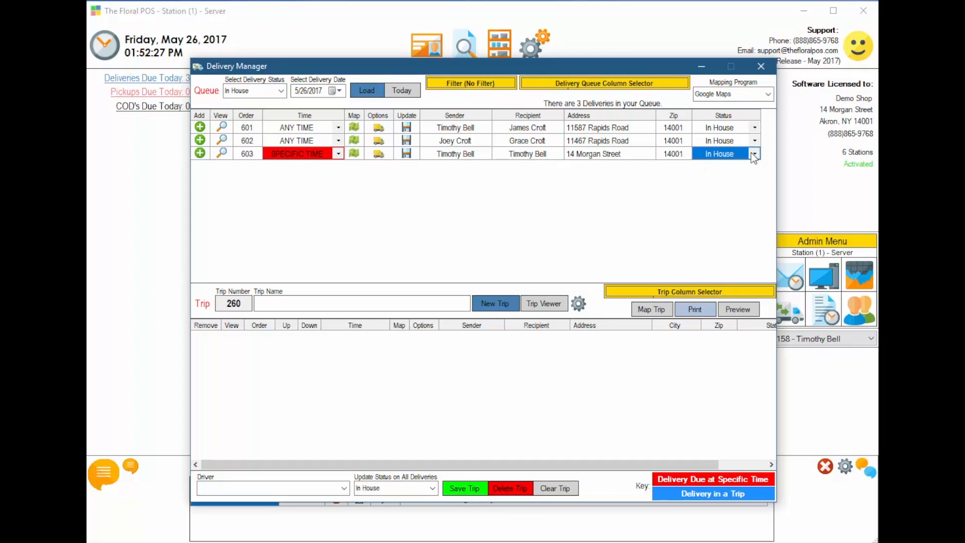
click(752, 154)
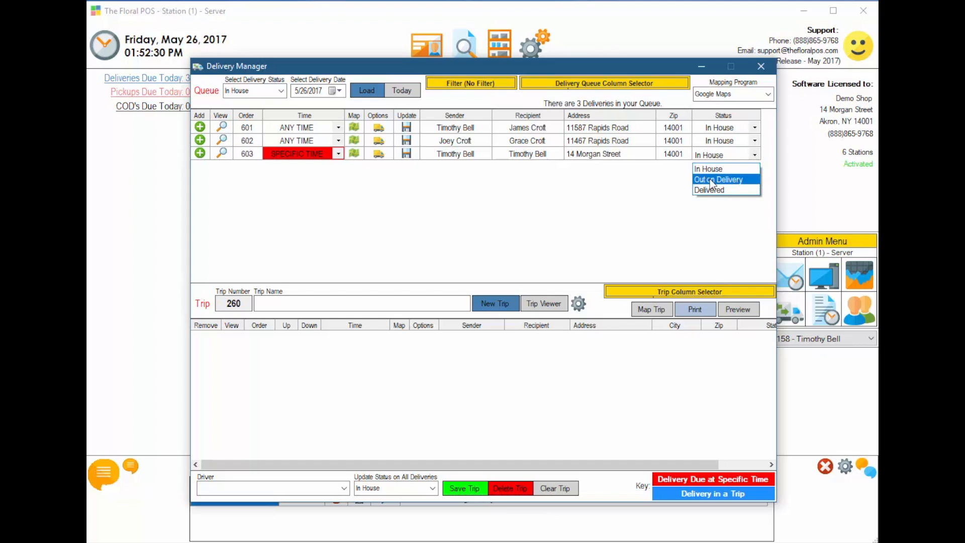
mouse_move(597, 179)
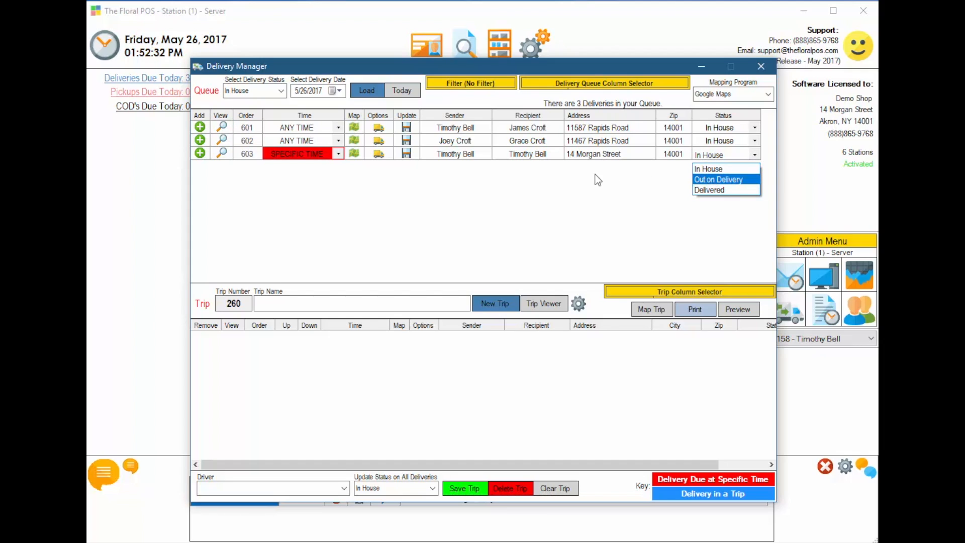
click(378, 153)
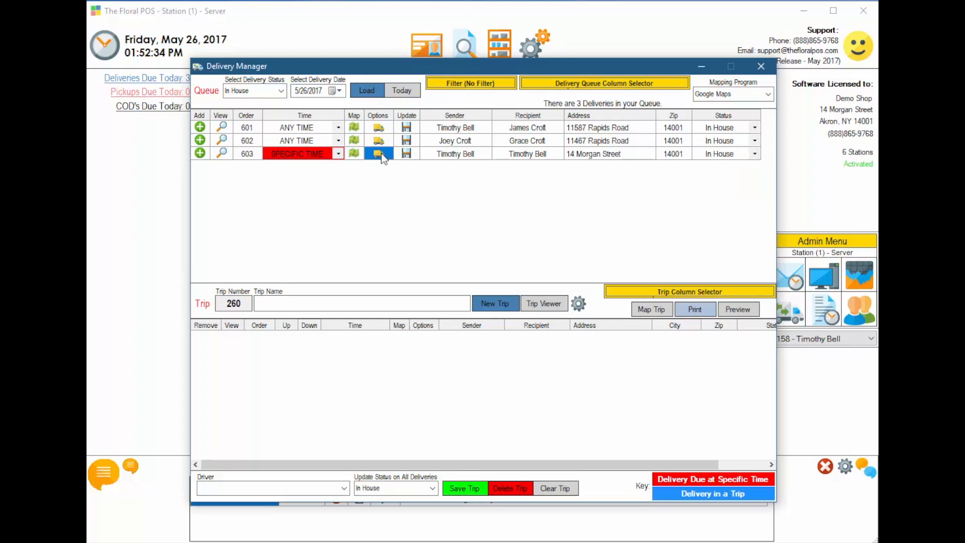
Save order 603 as out on delivery at 01:52 PM from its Delivery Info
click(378, 153)
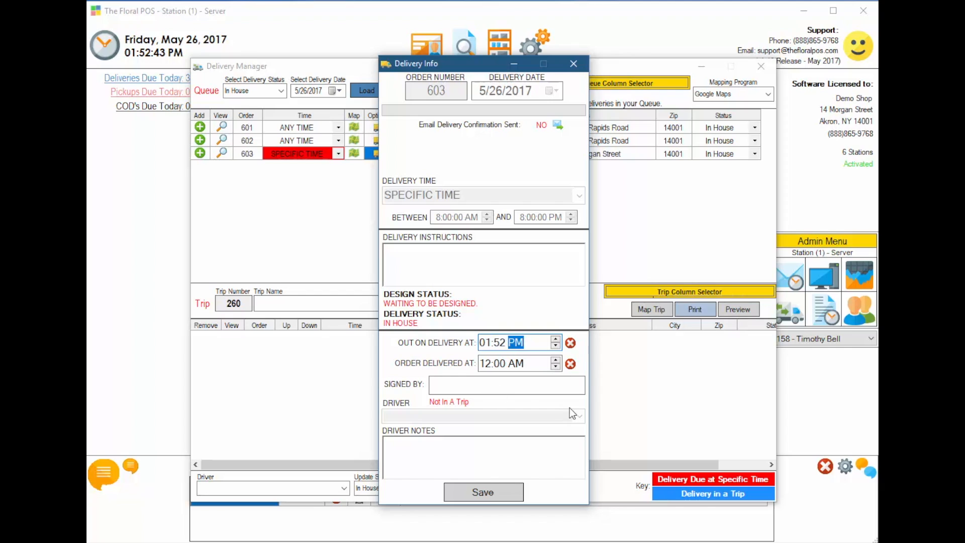
mouse_move(504, 415)
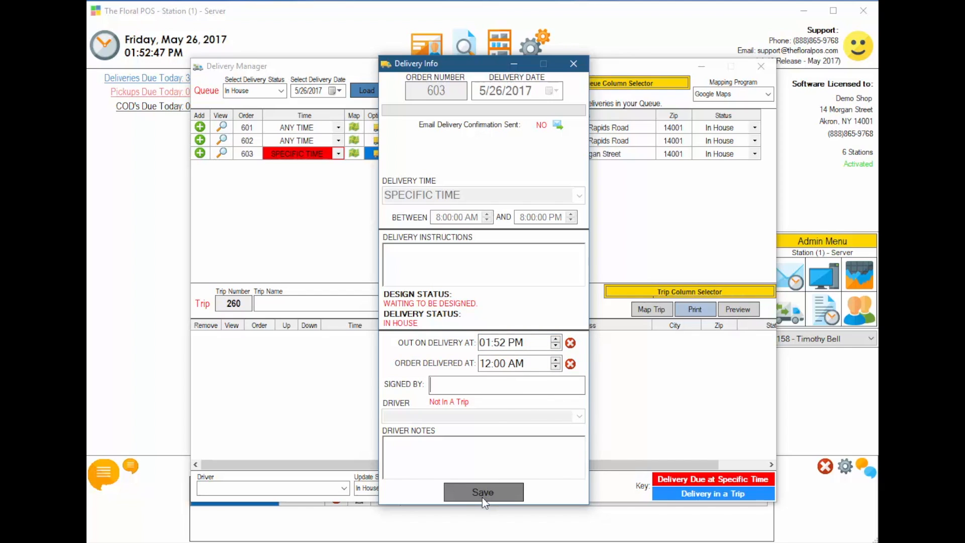
click(483, 491)
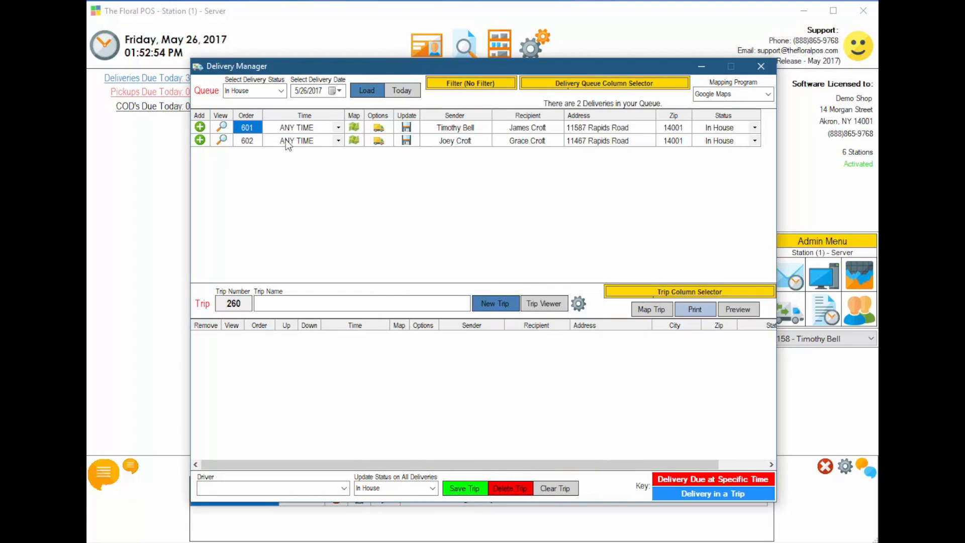
mouse_move(421, 202)
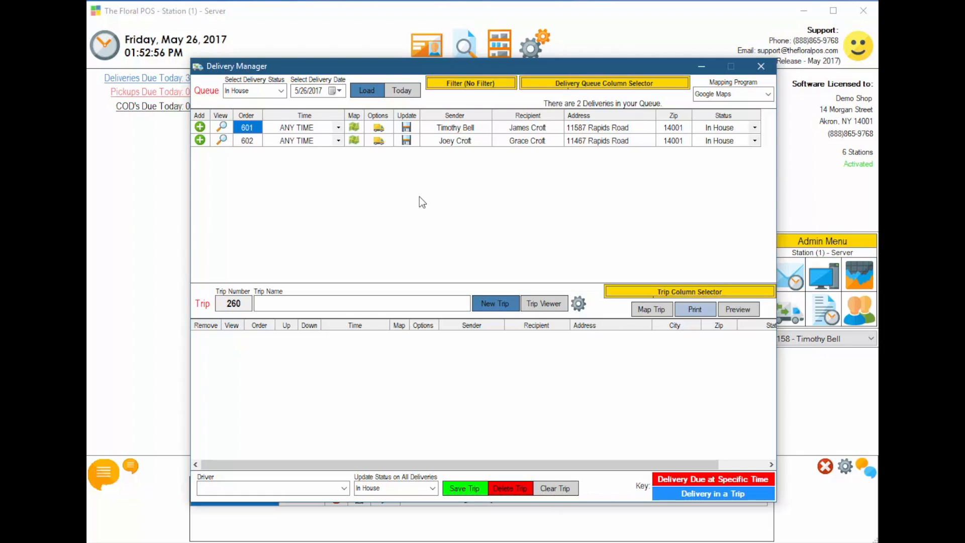
mouse_move(478, 210)
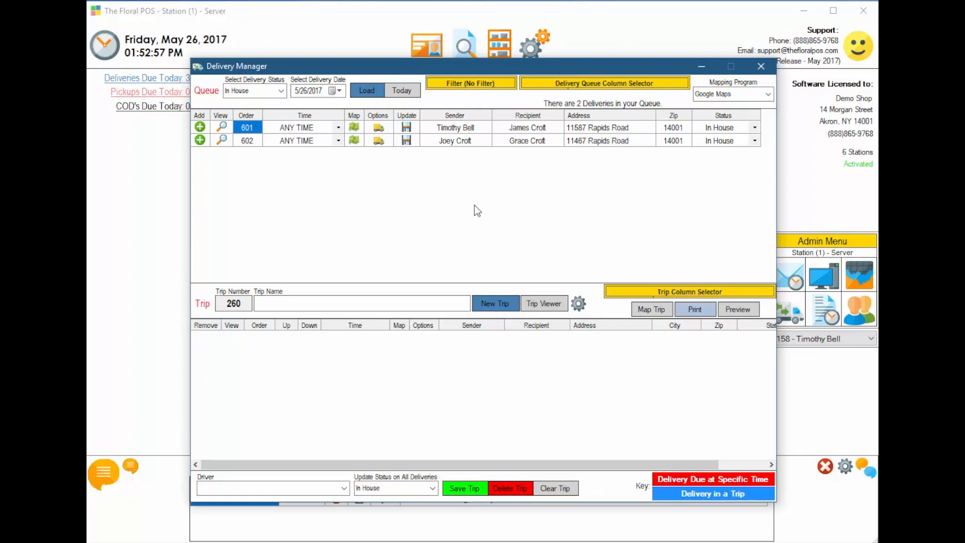
mouse_move(285, 102)
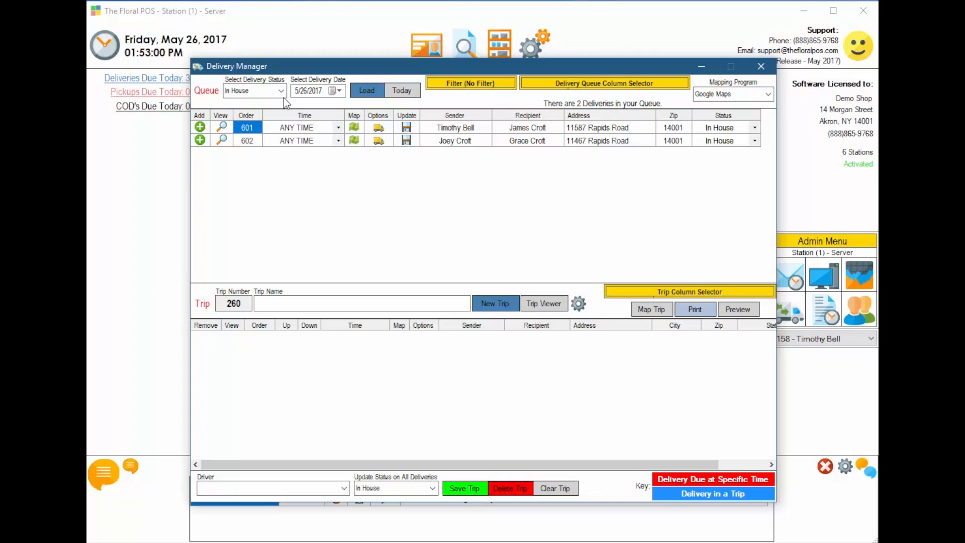
Filter the queue by Out on Delivery and All Deliveries, then return it to In House
click(280, 91)
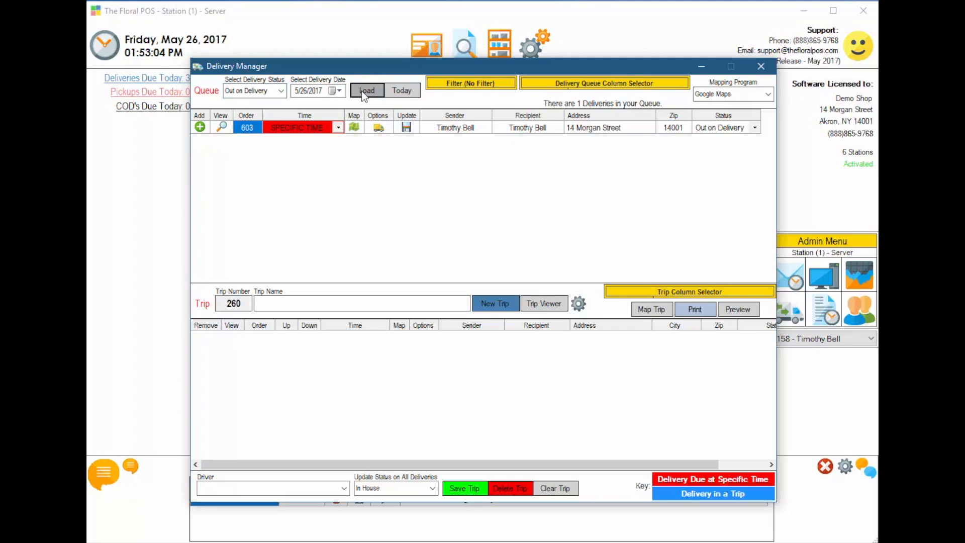
mouse_move(685, 152)
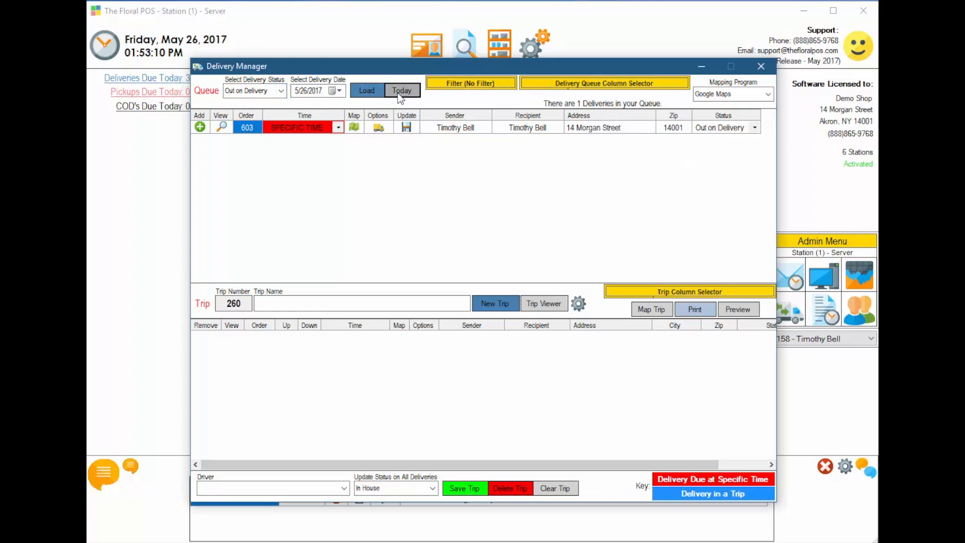
click(365, 91)
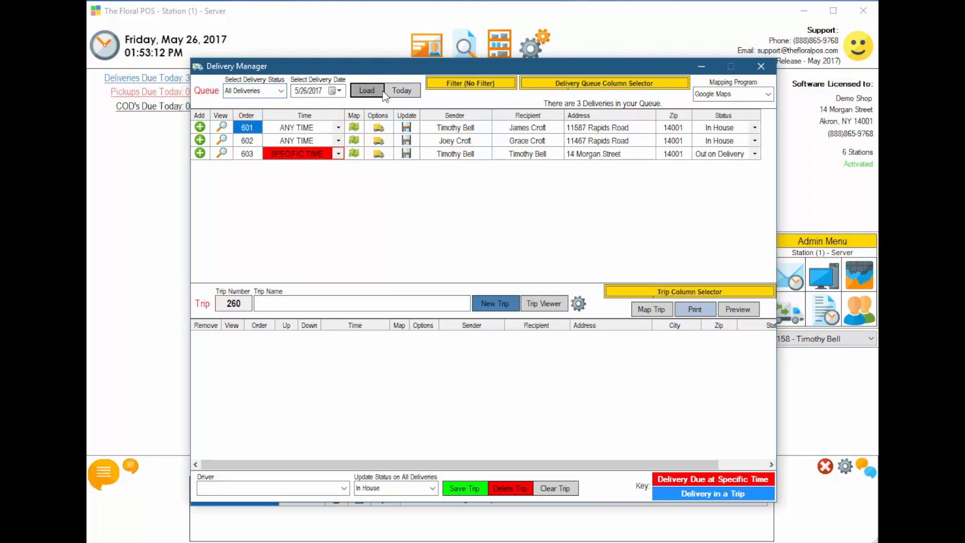
click(254, 91)
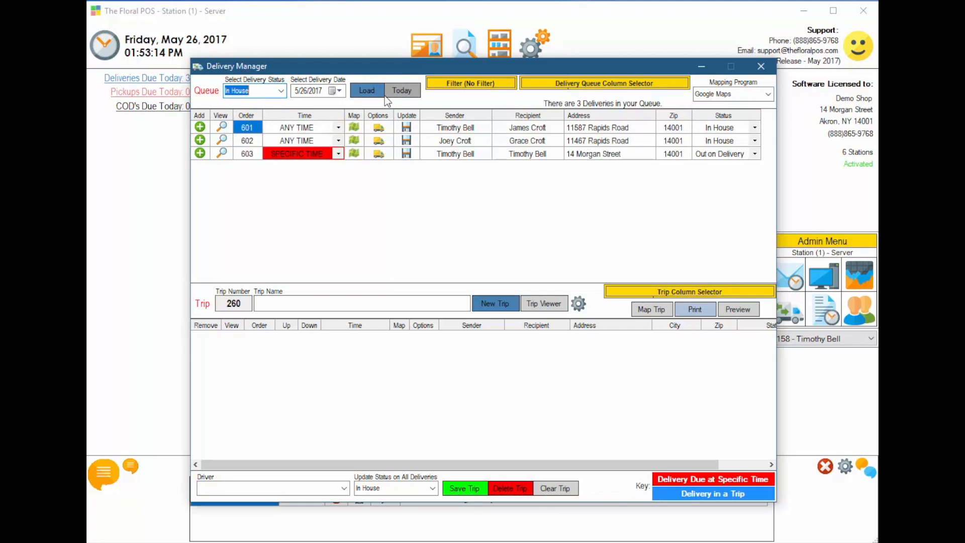
click(366, 91)
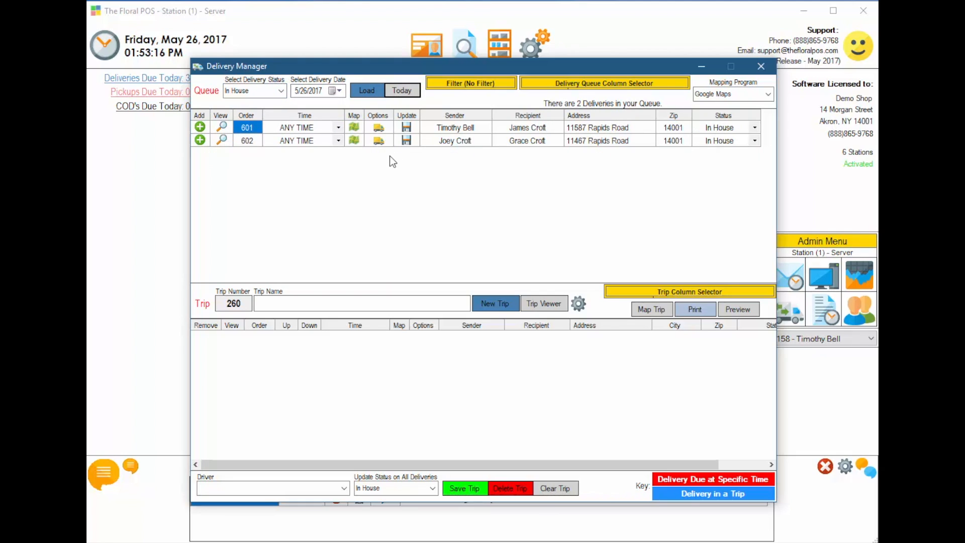
mouse_move(360, 165)
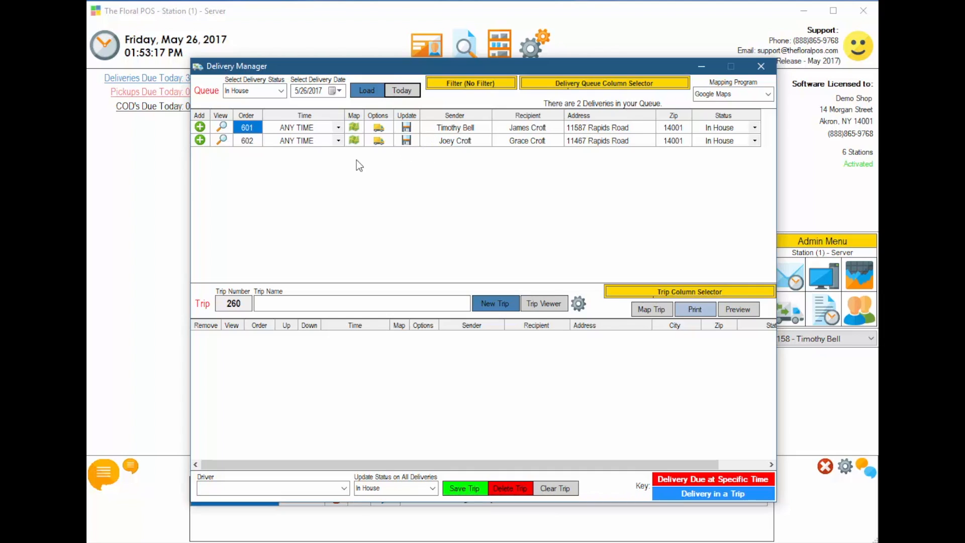
Add orders 602 and 601 from the queue to trip 260
click(199, 141)
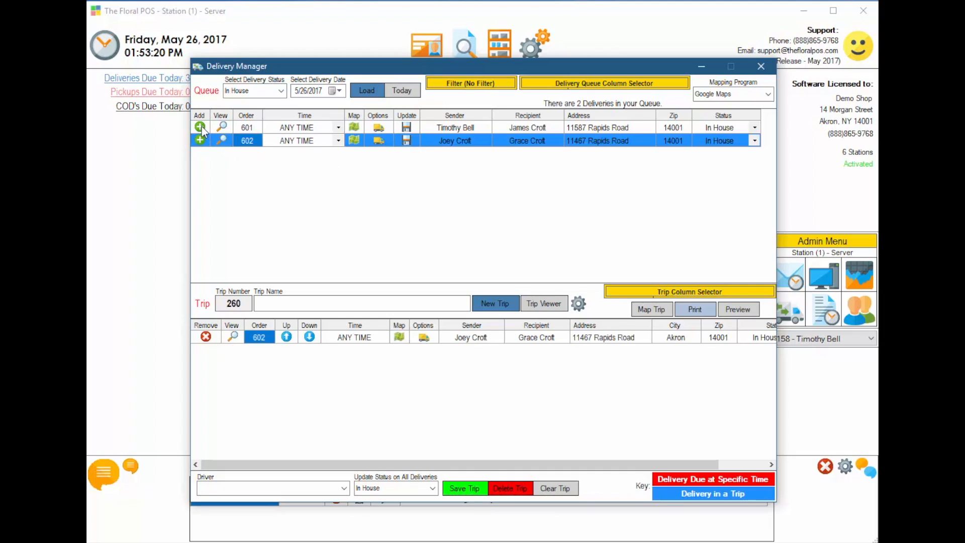
click(199, 126)
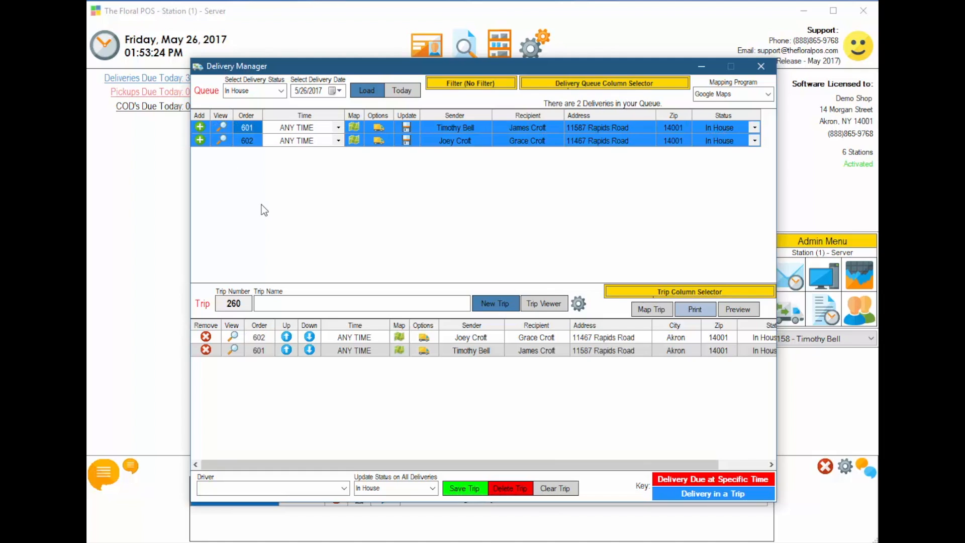
mouse_move(309, 206)
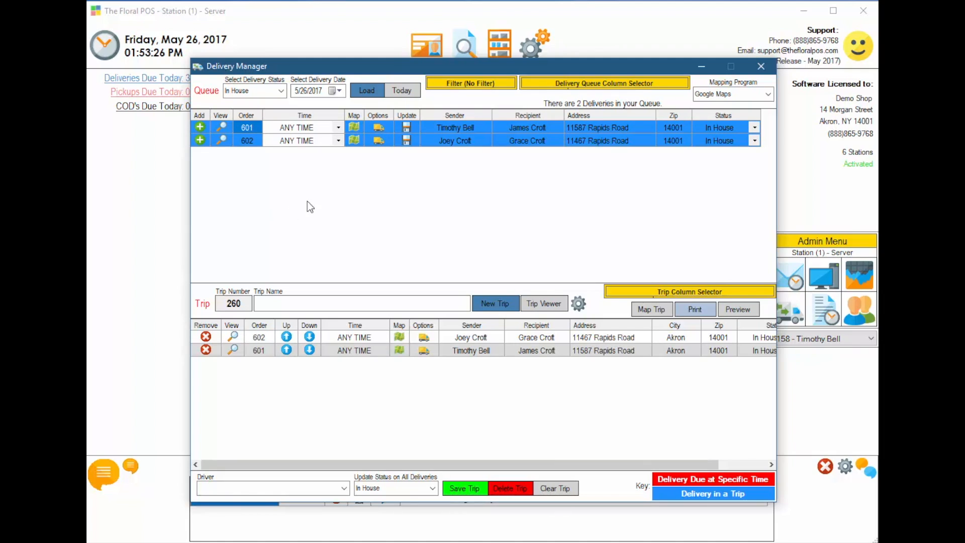
mouse_move(284, 298)
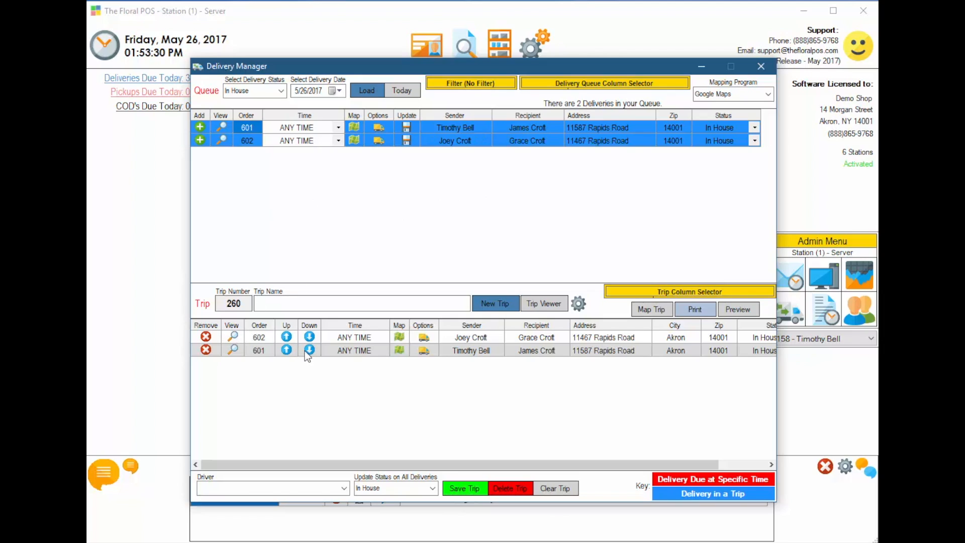
mouse_move(330, 379)
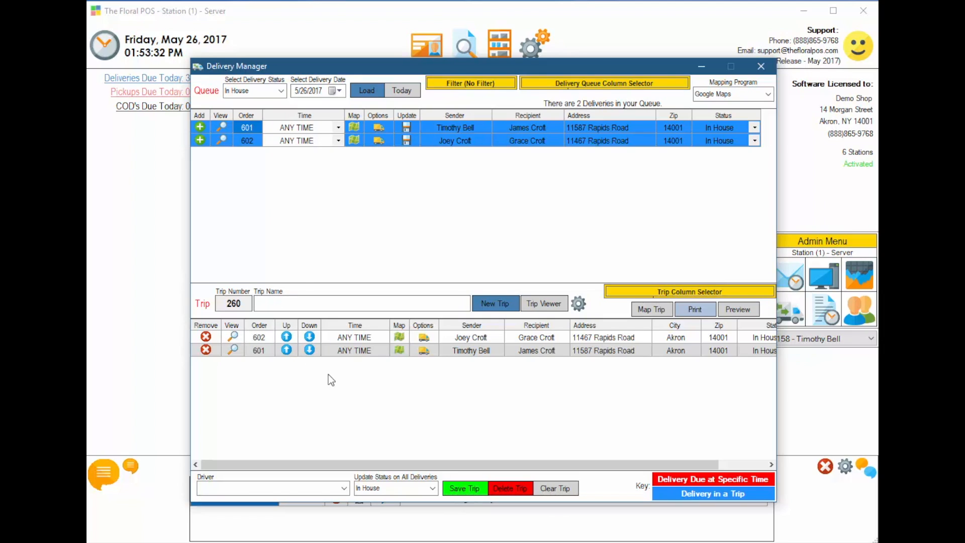
Name trip 260 'Akron Trip #1', assign driver 1158, save it and map its route
text(Akron Tru)
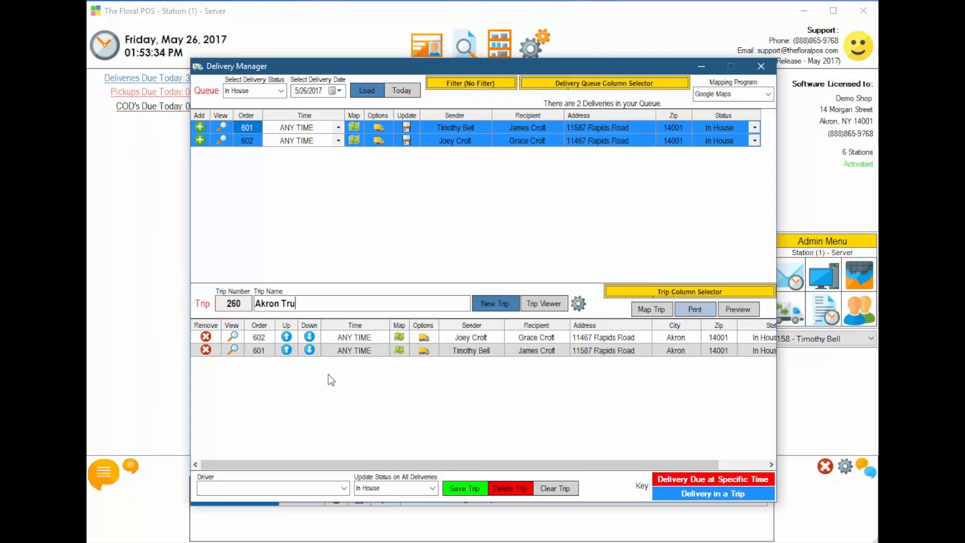
text(ip #1)
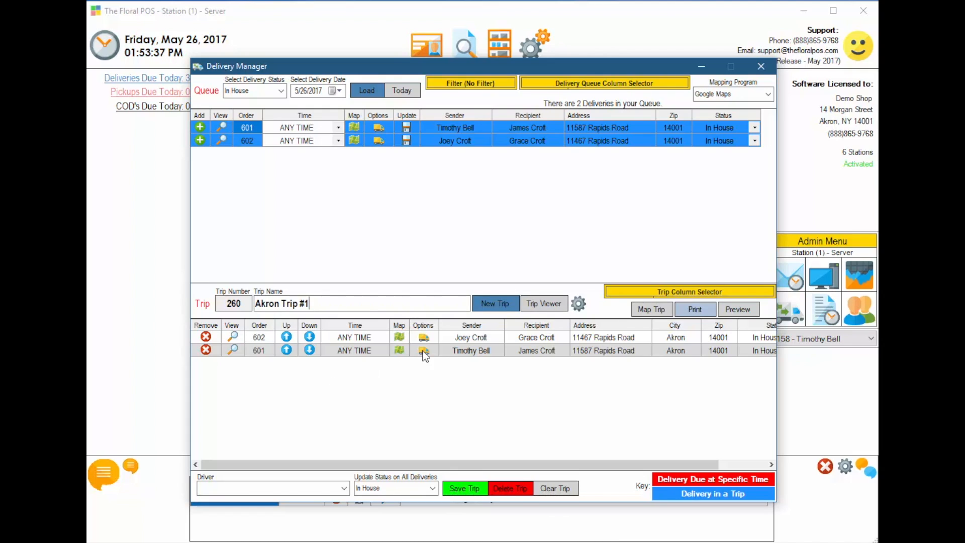
click(344, 487)
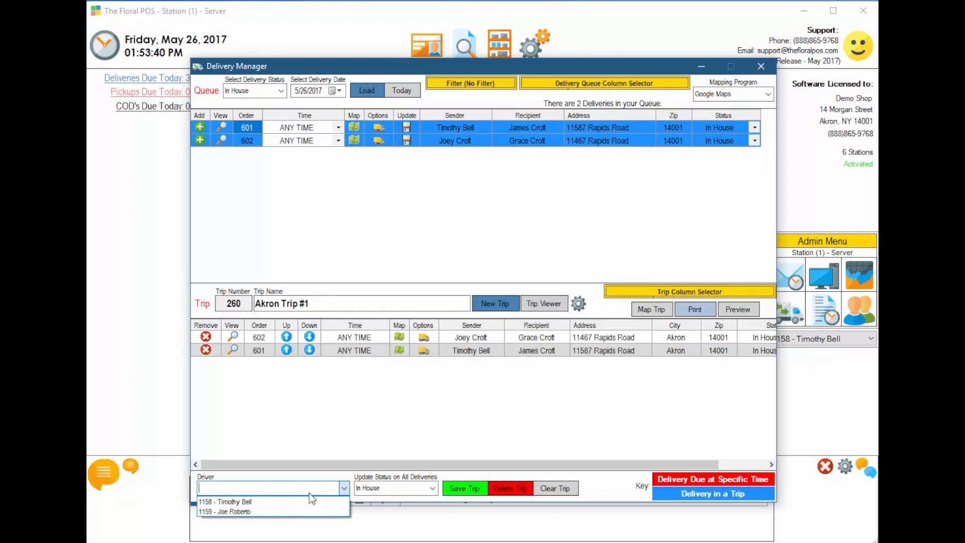
click(225, 502)
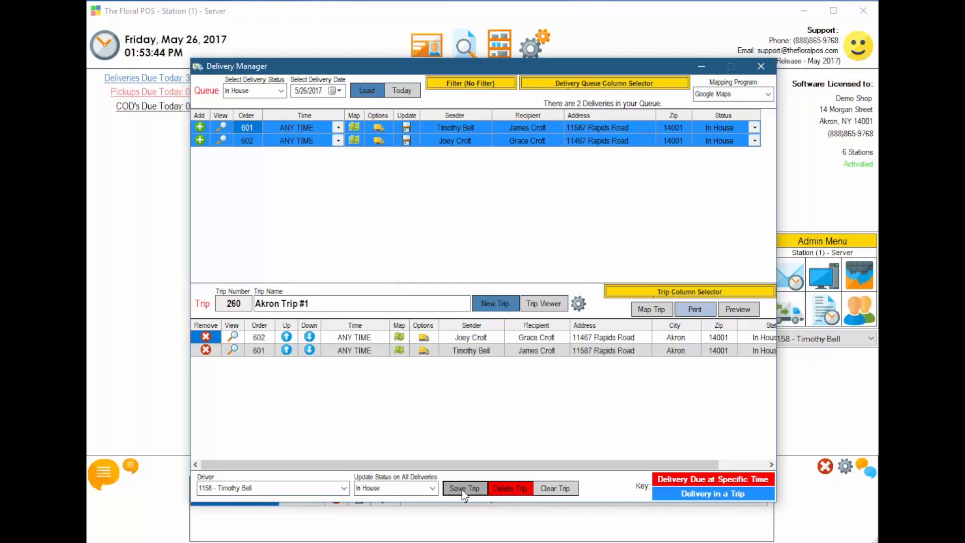
click(465, 488)
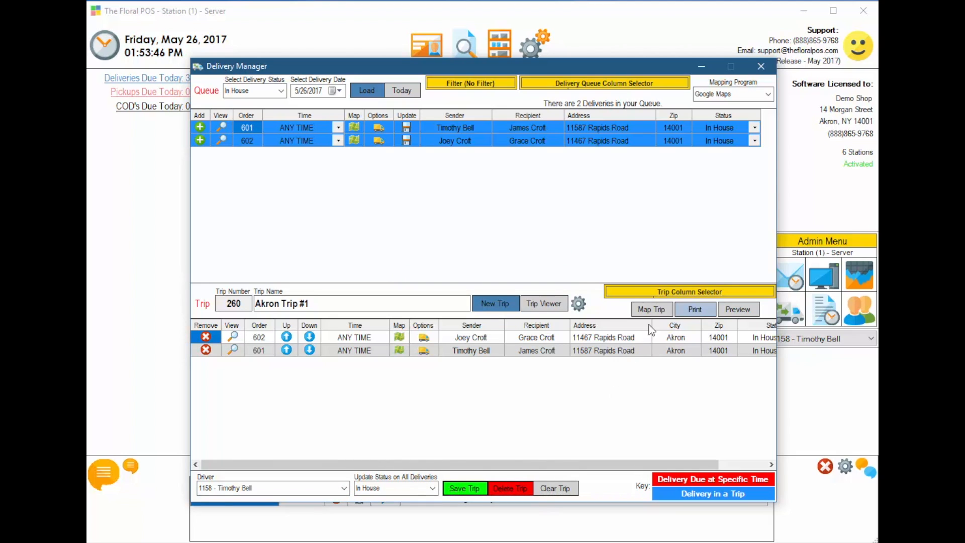
click(650, 308)
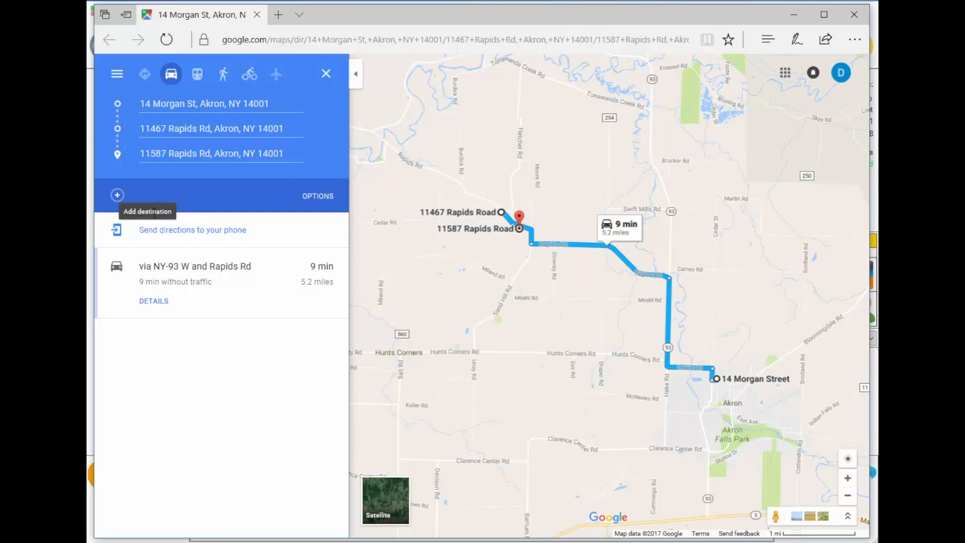
mouse_move(192, 230)
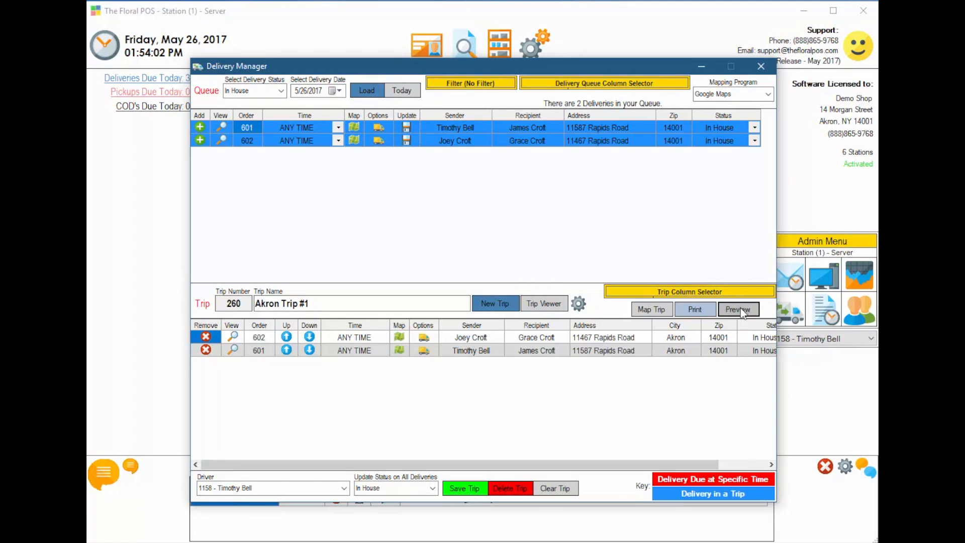
Preview the delivery manifest for Akron Trip #1 listing orders 602 and 601
click(738, 309)
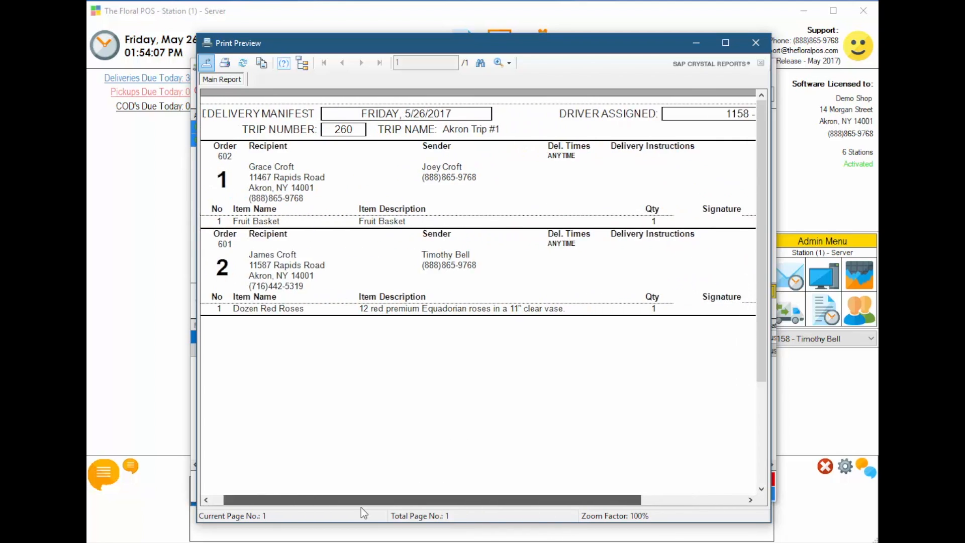
scroll(right, 3)
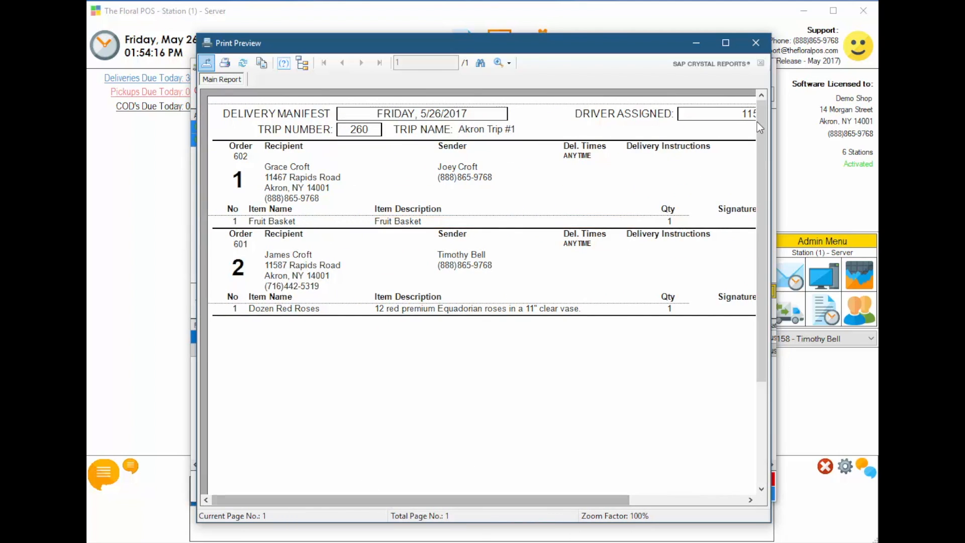
Save the trip with all deliveries set Out on Delivery and close the Delivery Manager
click(756, 42)
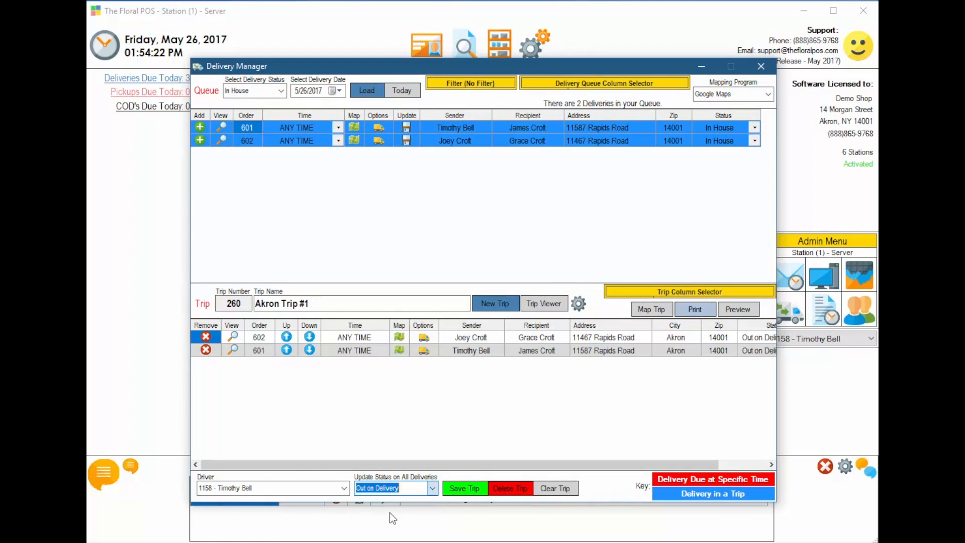
click(464, 489)
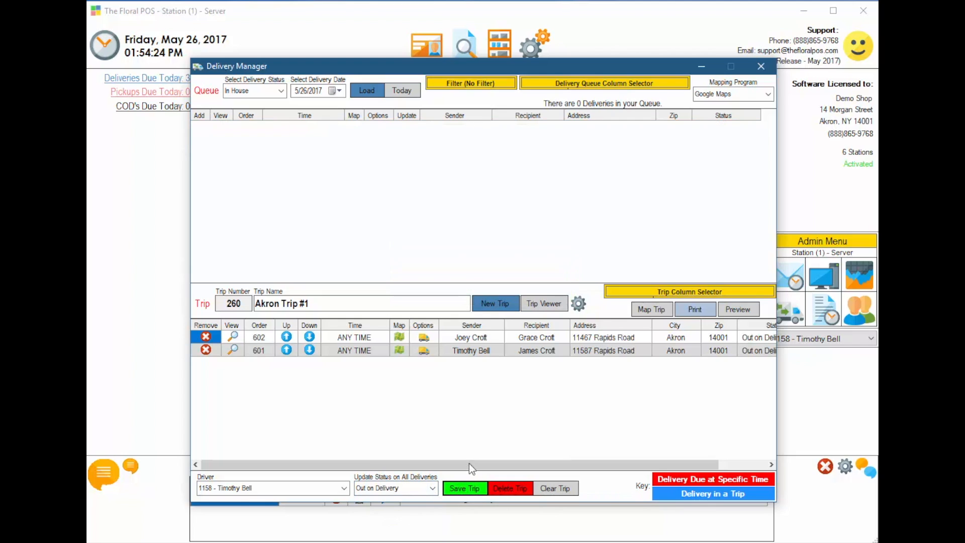
mouse_move(669, 195)
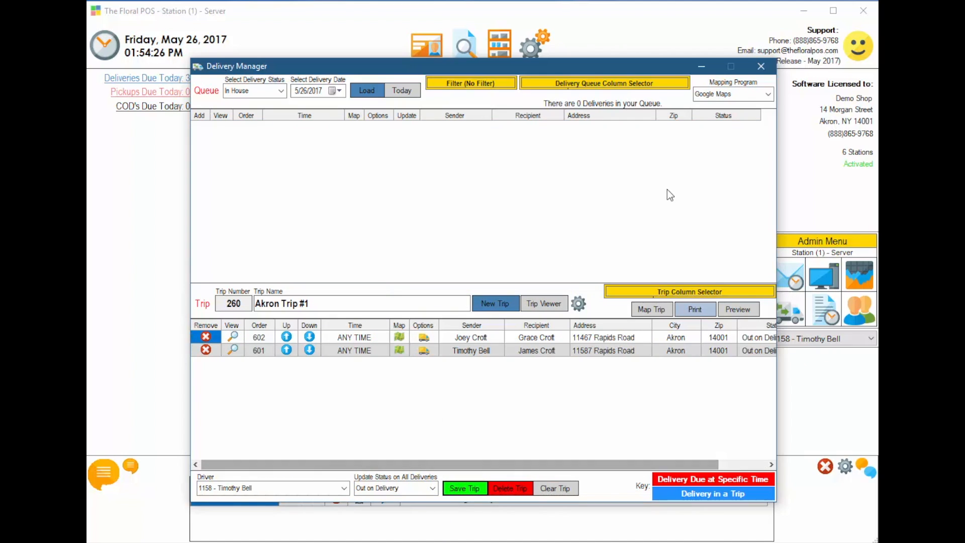
click(761, 66)
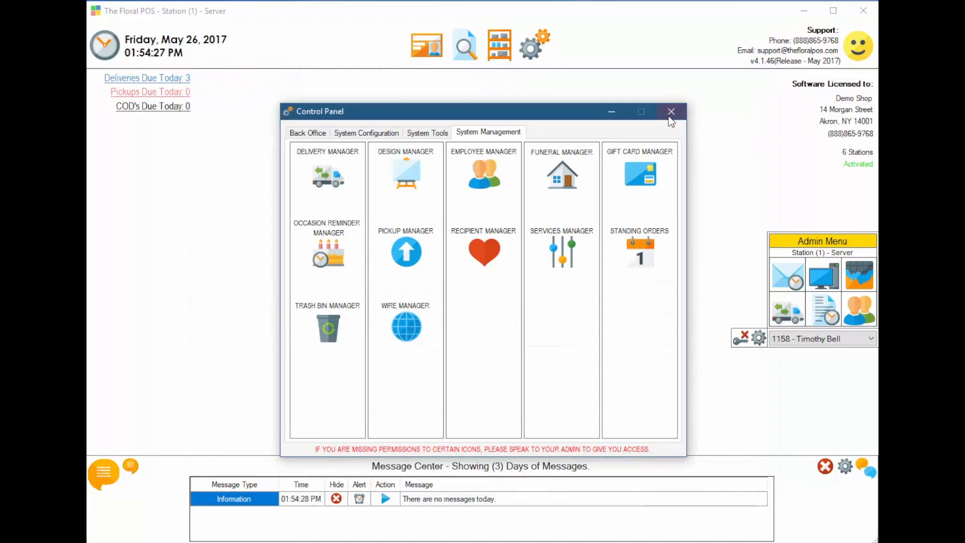
Reopen the Delivery Manager from the Admin Menu with an empty queue
click(670, 111)
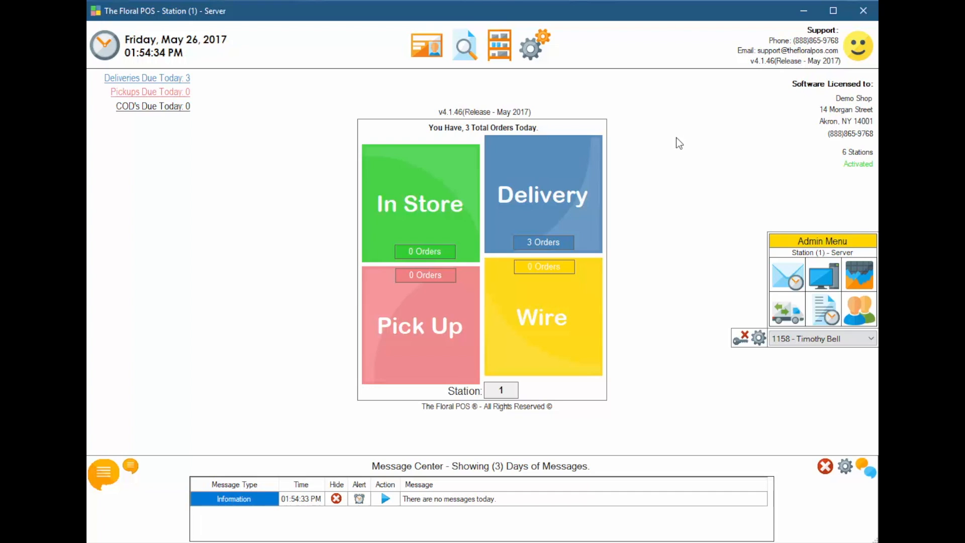
mouse_move(788, 311)
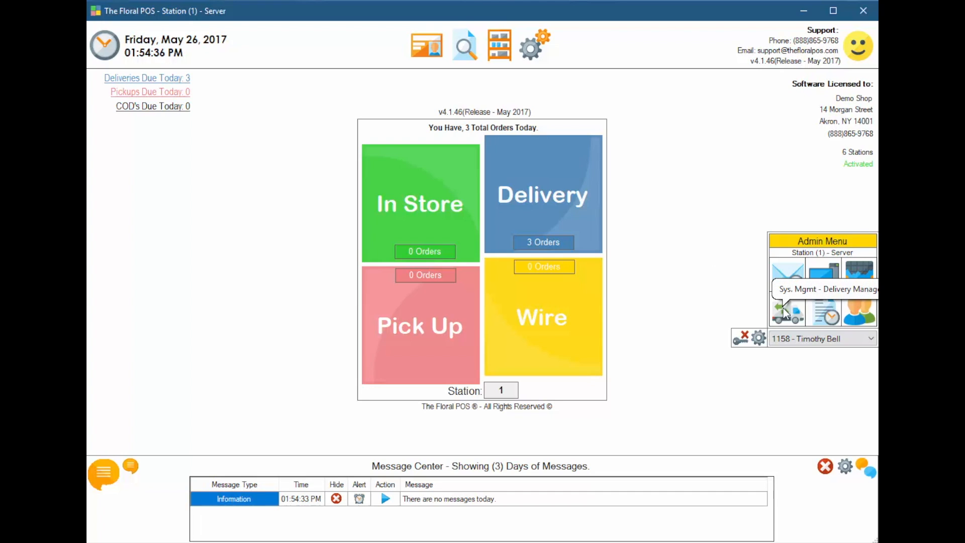
click(788, 311)
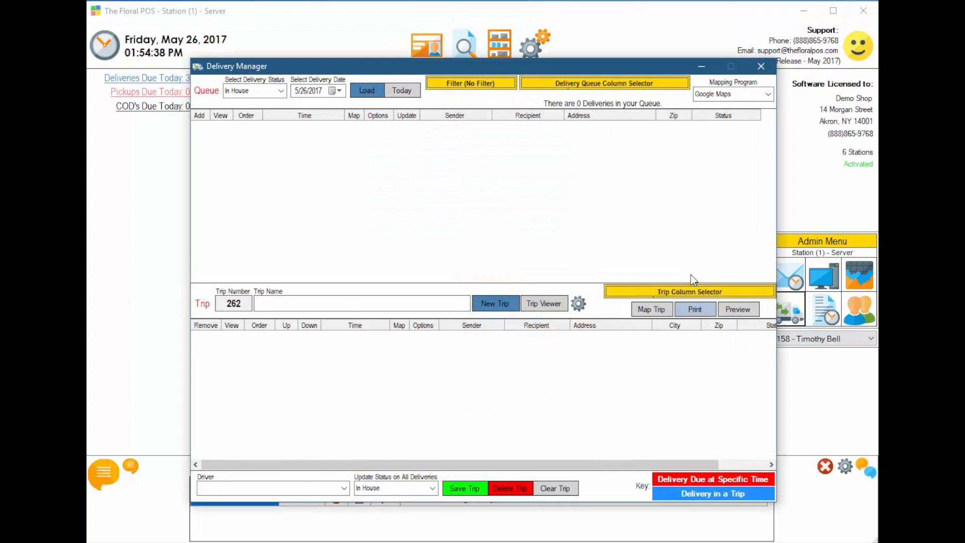
mouse_move(577, 293)
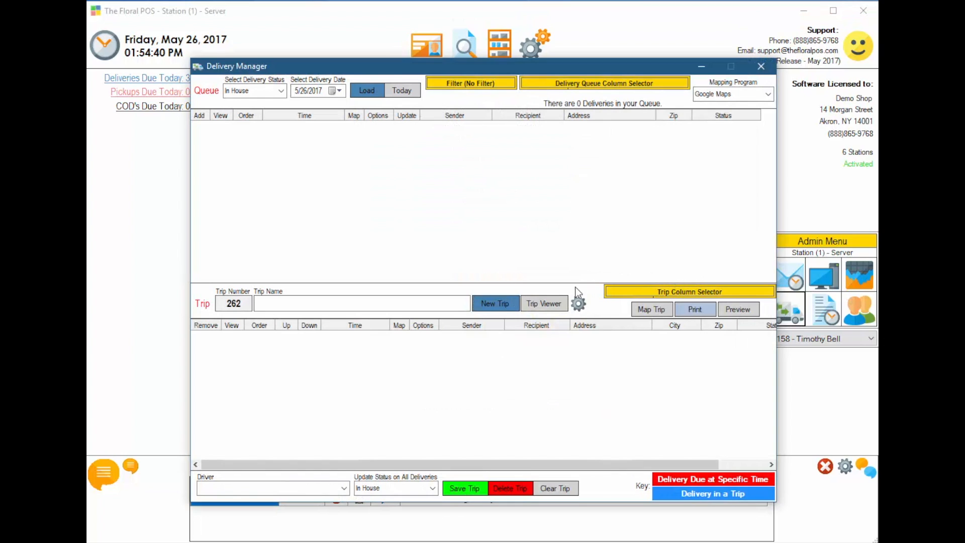
Reload Akron Trip #1, mark all its deliveries Delivered and save the trip
click(544, 303)
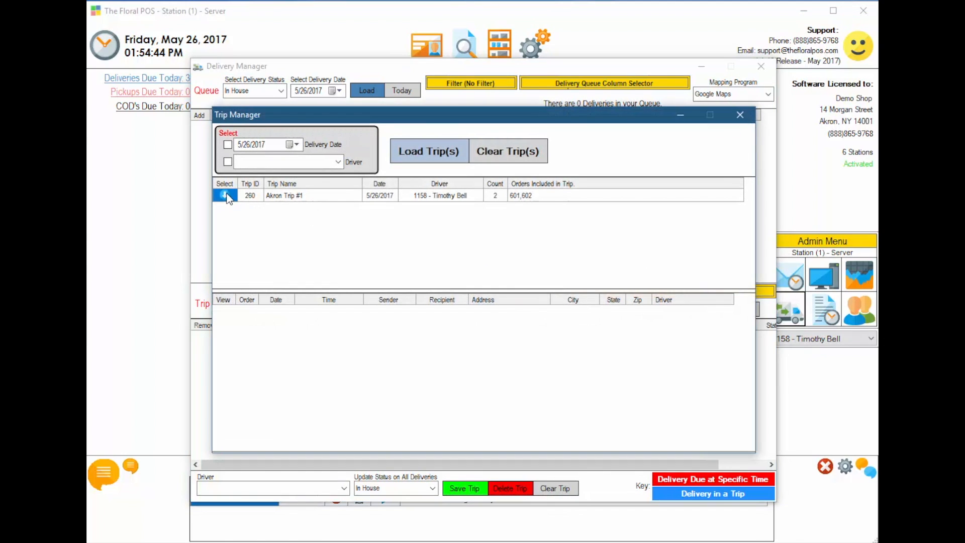
click(429, 151)
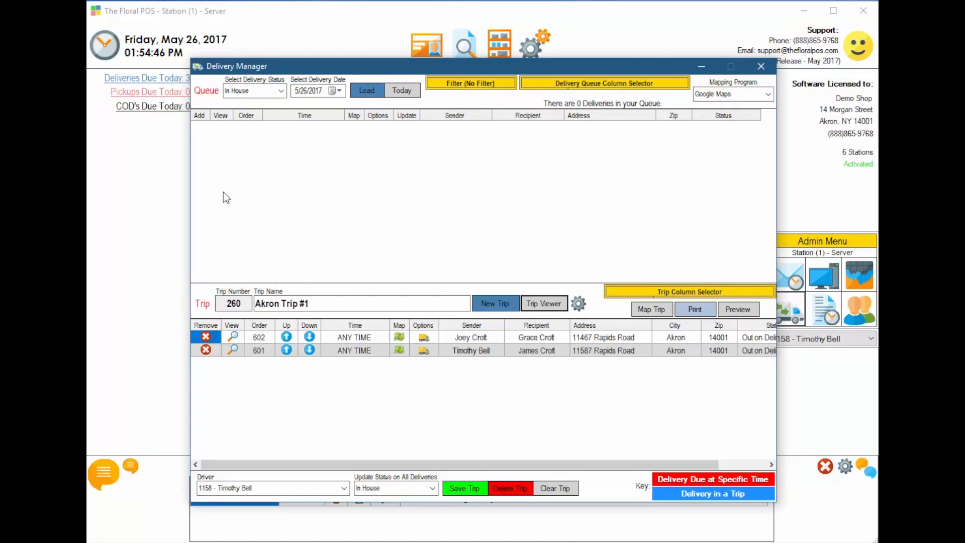
mouse_move(485, 381)
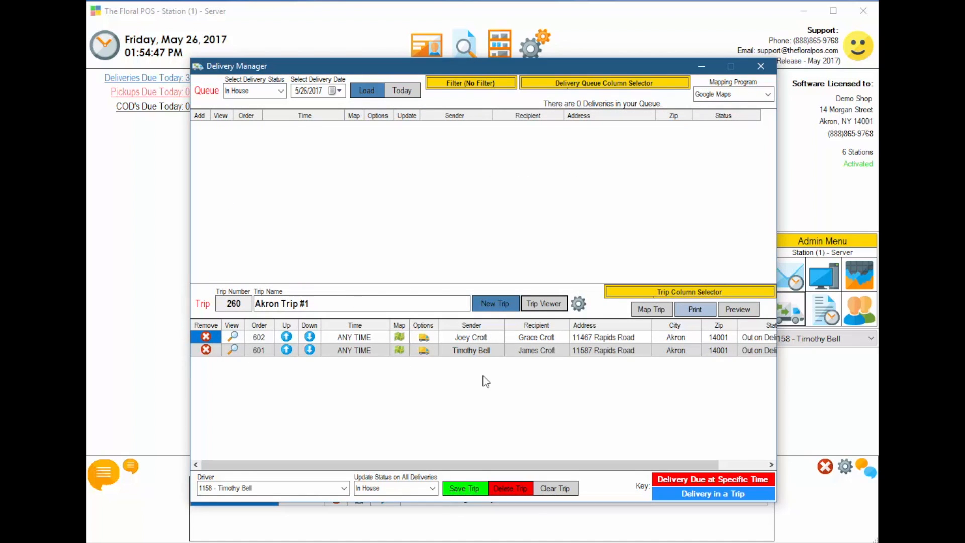
click(433, 488)
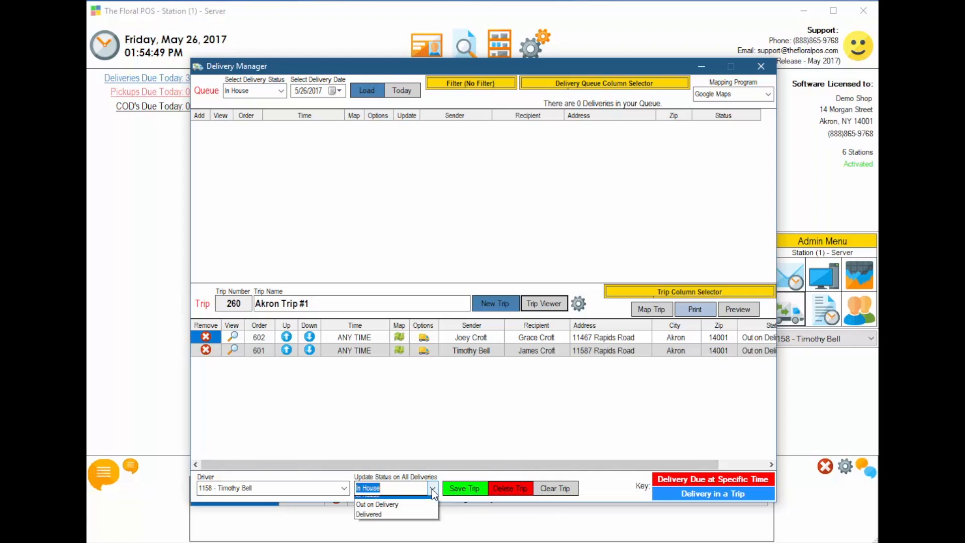
click(368, 515)
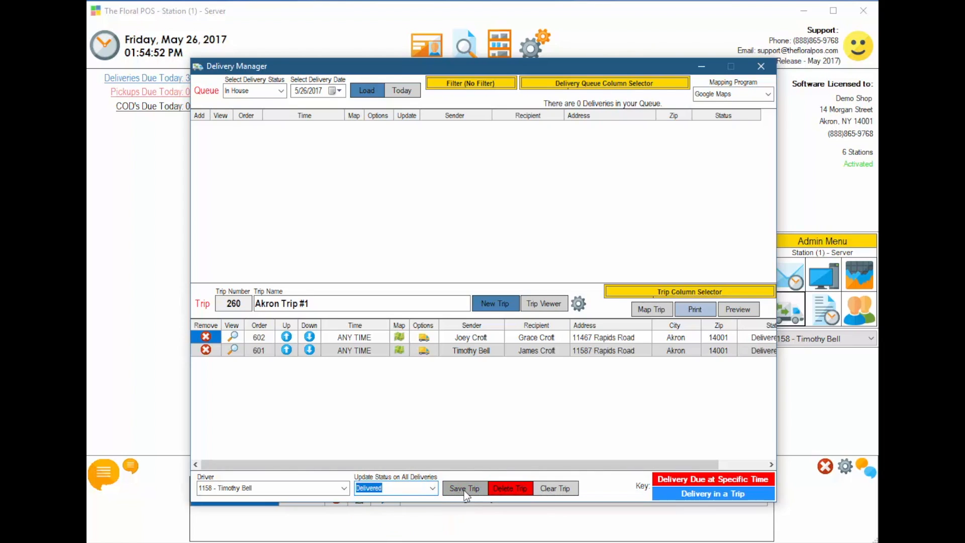
mouse_move(477, 492)
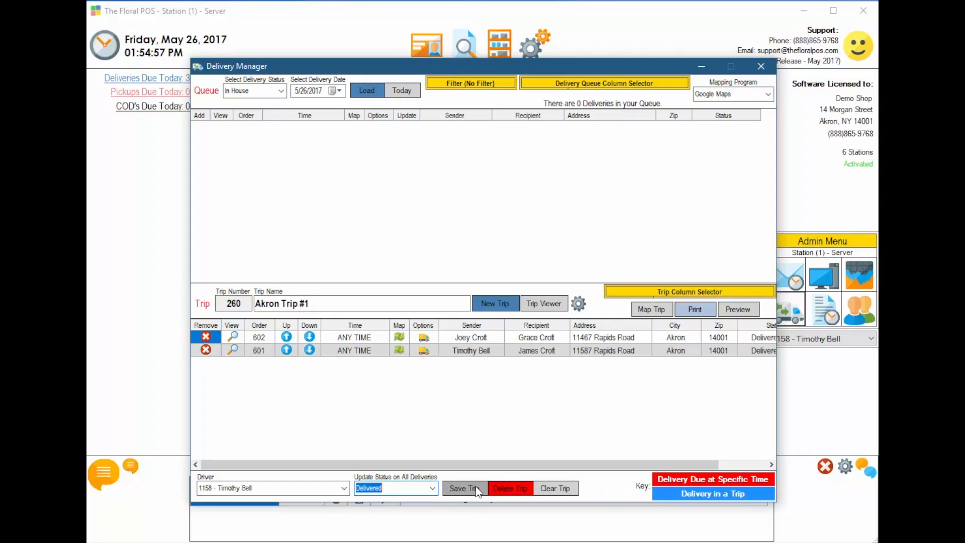
click(464, 488)
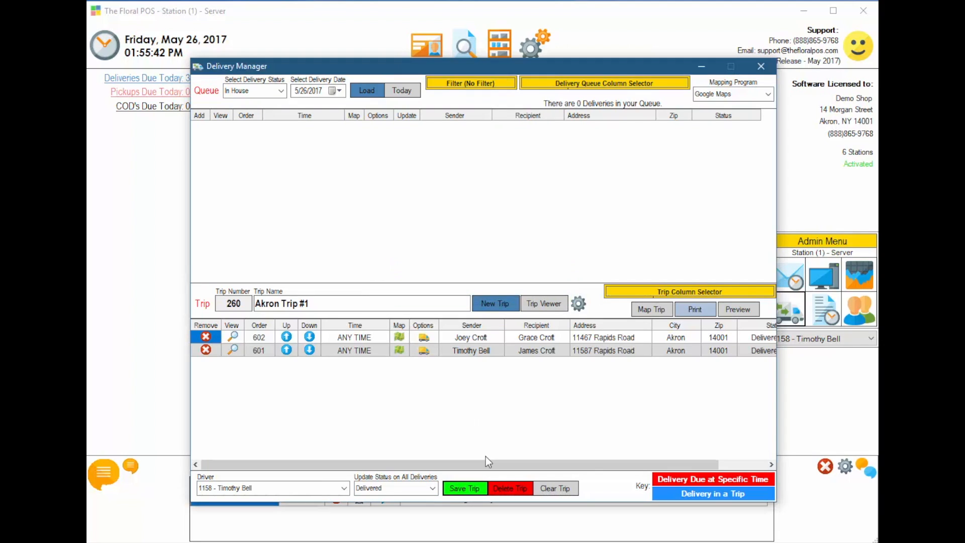
scroll(right, 3)
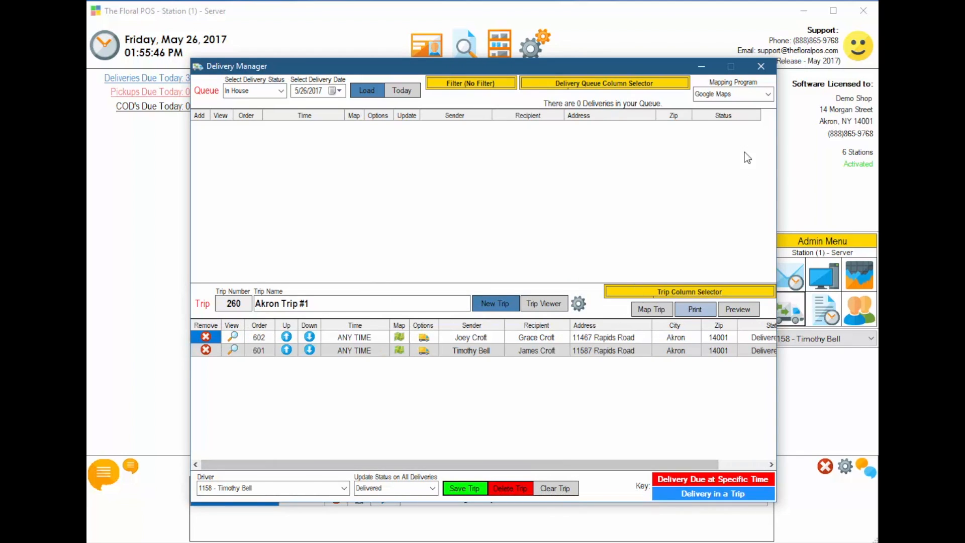
From the Order Browser, review order 602's delivery info (out 01:54 PM, delivered 01:55 PM) via the truck icon
click(761, 67)
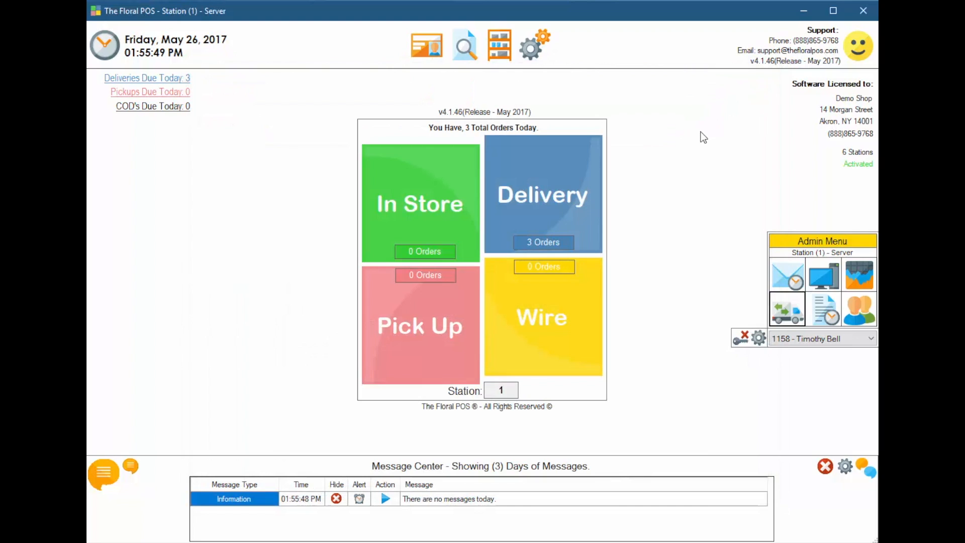
mouse_move(685, 180)
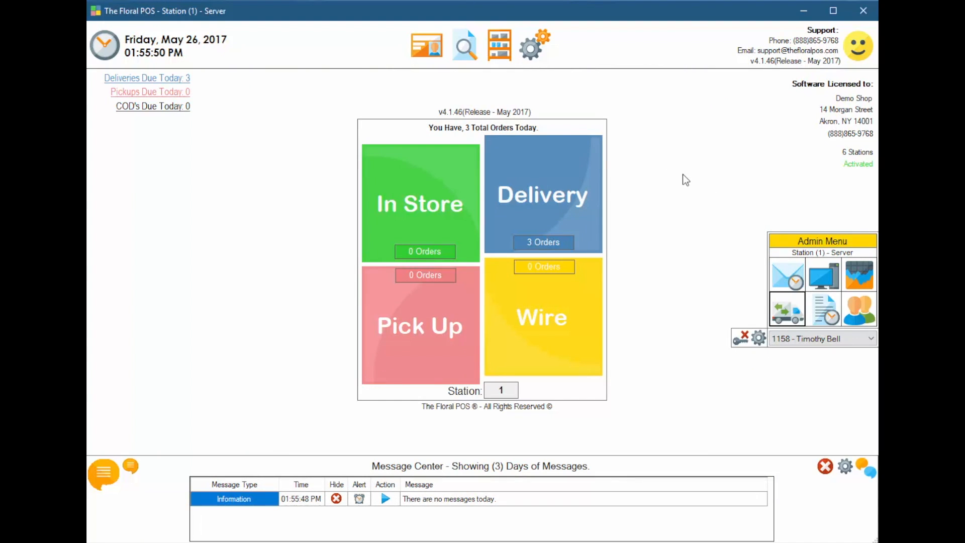
click(464, 44)
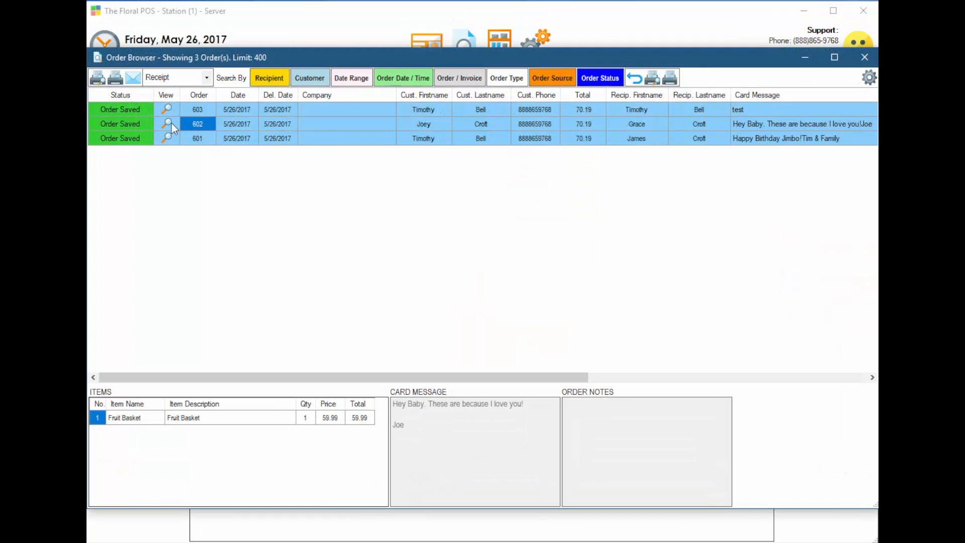
click(167, 123)
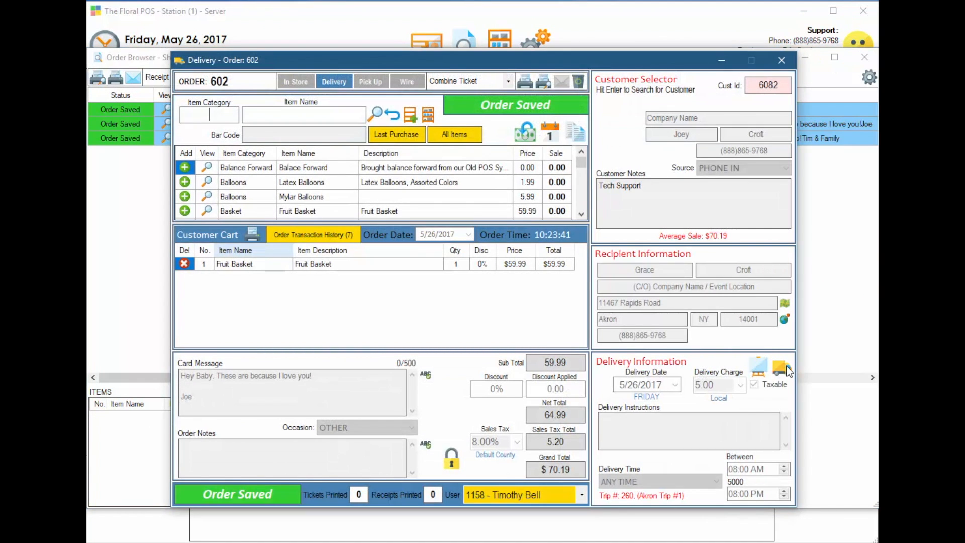
click(758, 368)
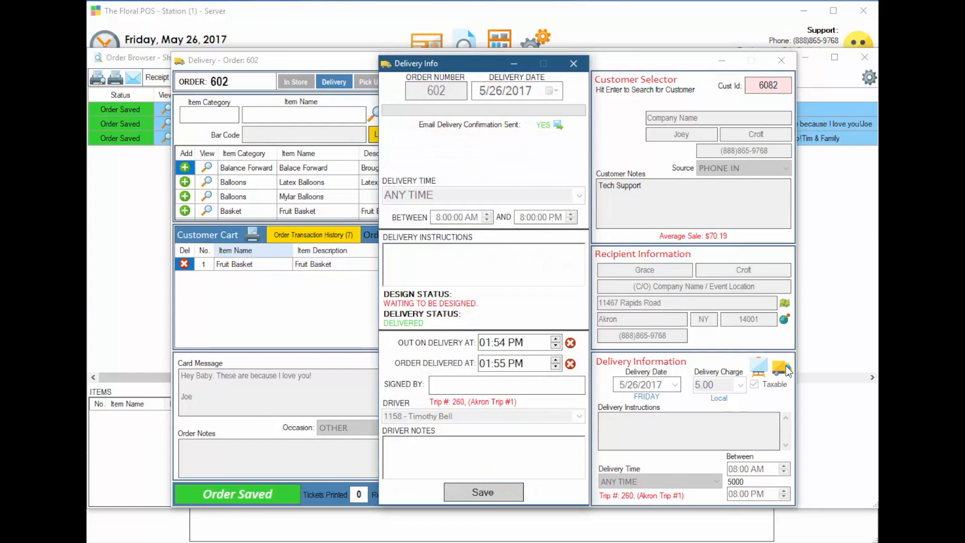
mouse_move(412, 369)
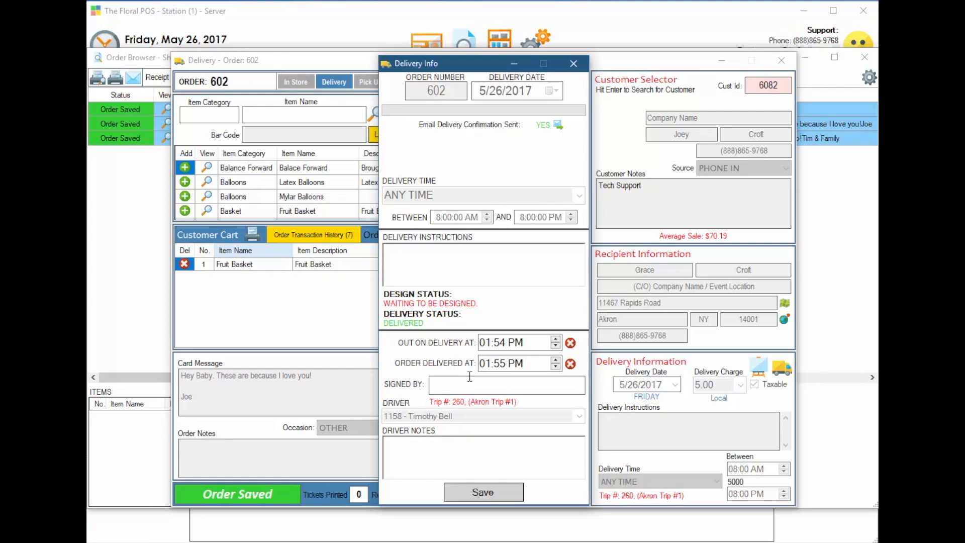
click(572, 63)
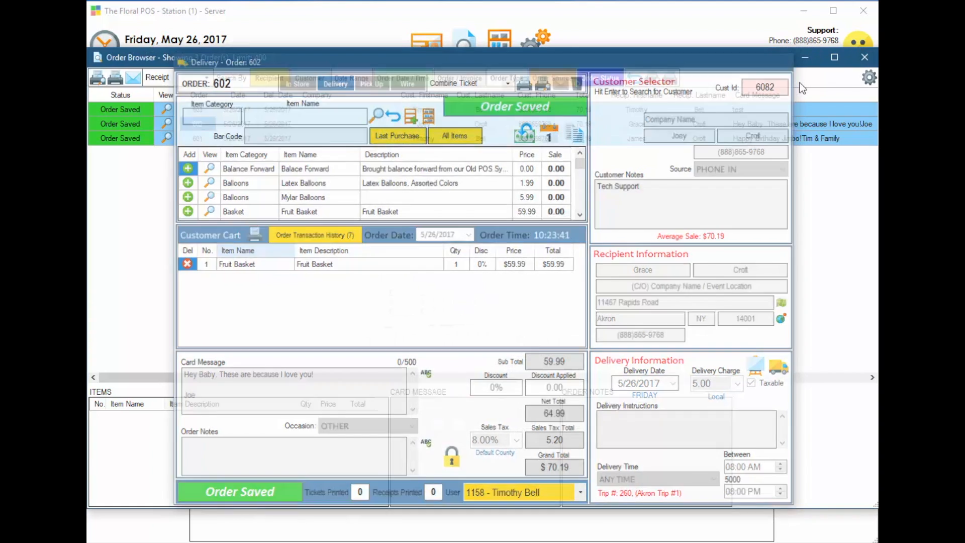
In Delivery Manager, filter status to Delivered and load the queue listing orders 601 and 602
click(864, 57)
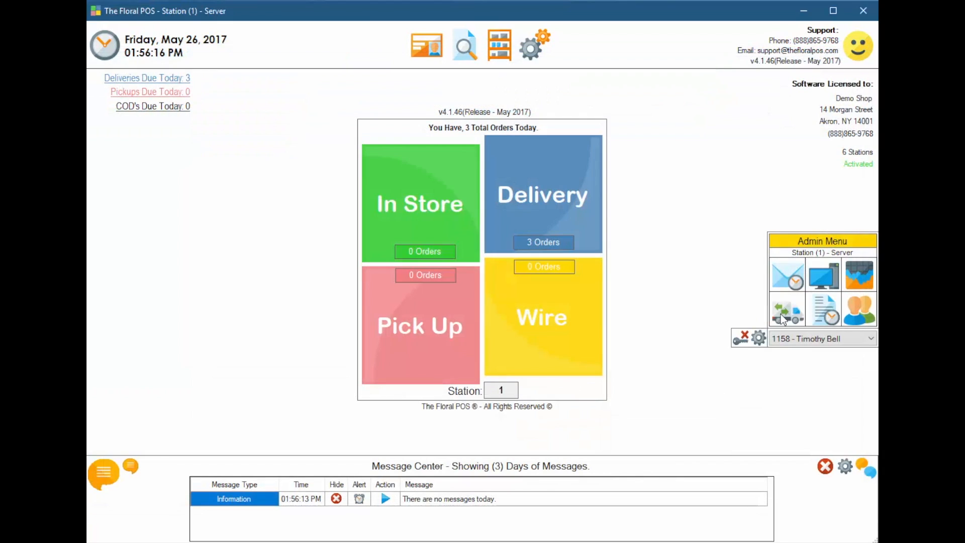
click(788, 309)
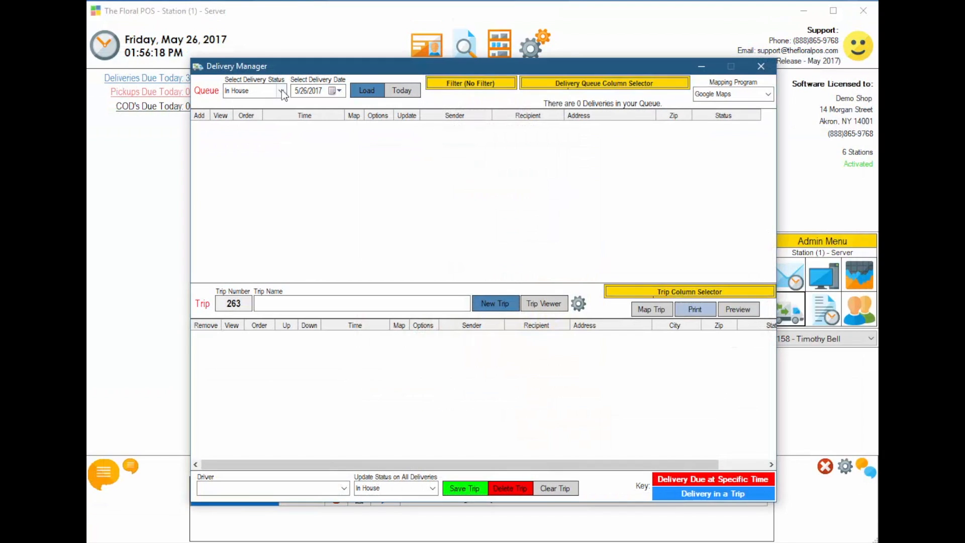
click(254, 90)
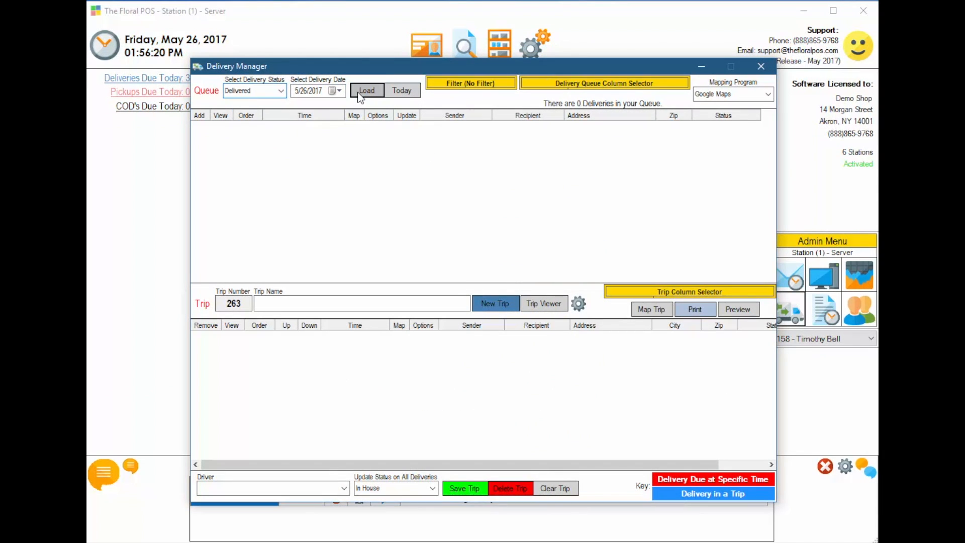
click(366, 89)
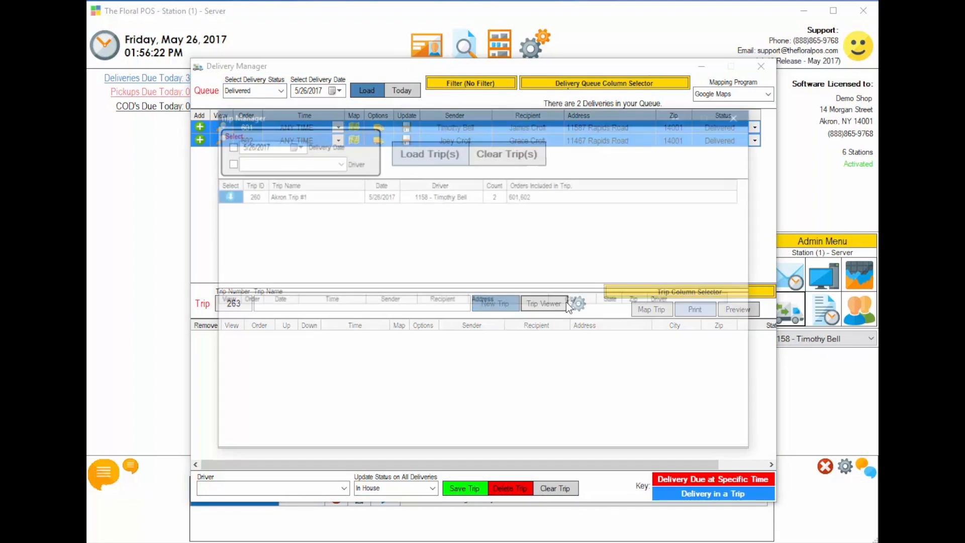
Reload trip 260 (Akron Trip #1) via Trip Viewer and review order 602's delivery info
click(229, 195)
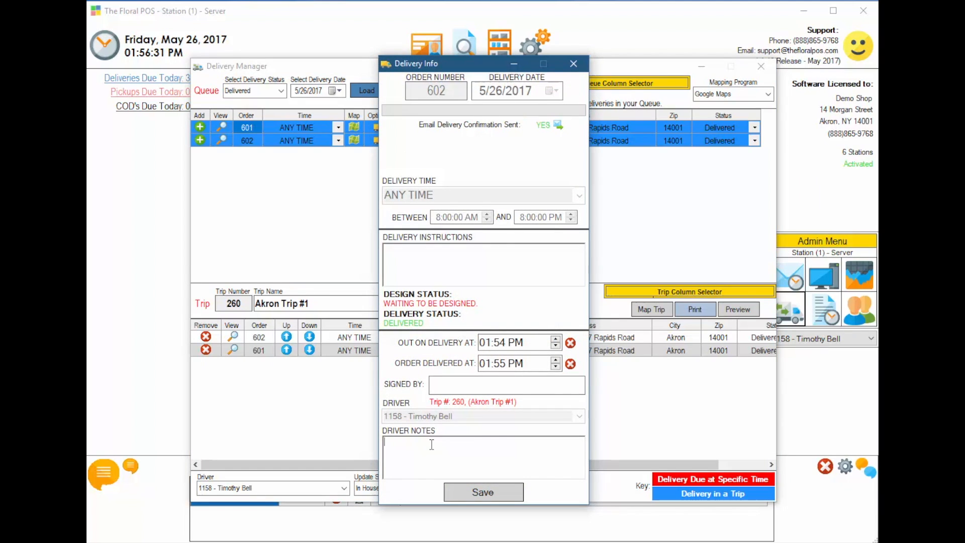
mouse_move(577, 171)
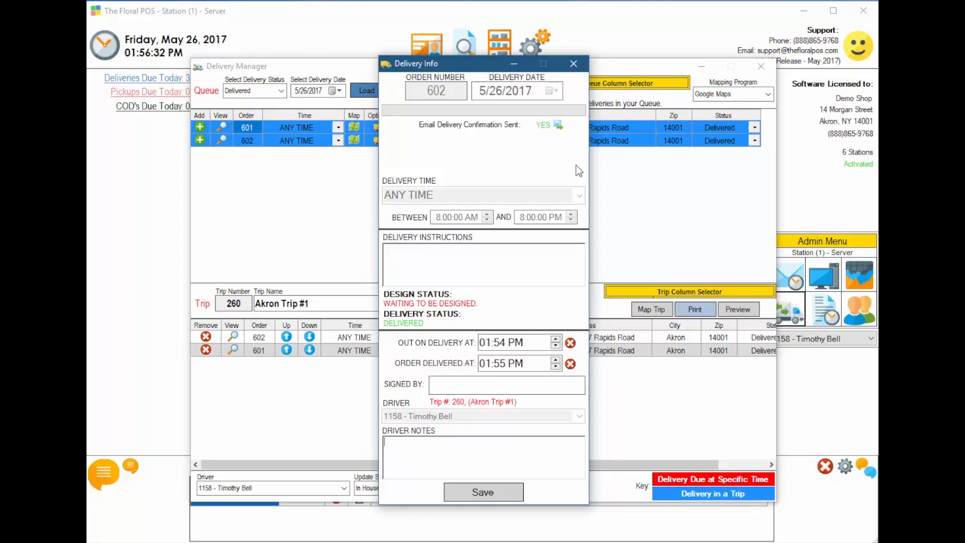
click(573, 63)
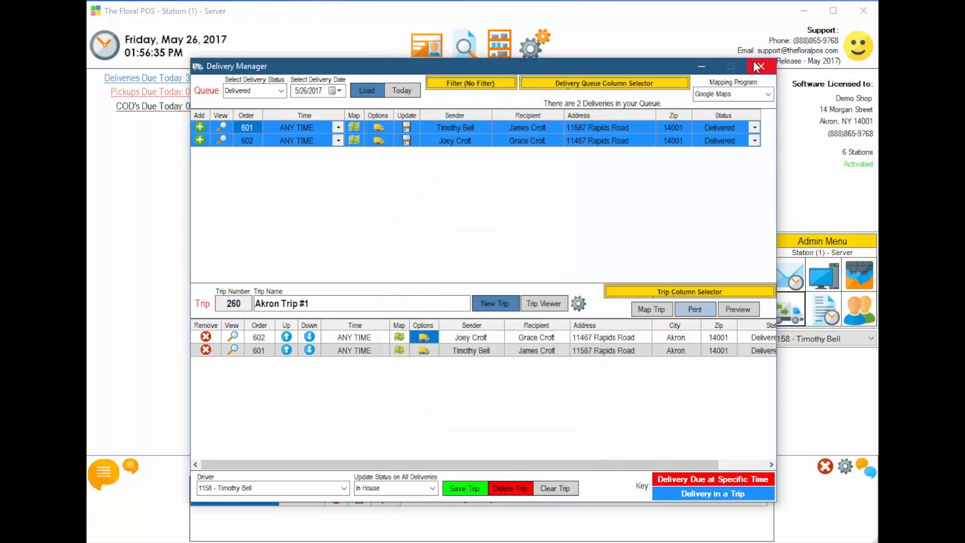
Return to the home screen, then view and dismiss the Florist Feedback form from the smiley icon
click(761, 66)
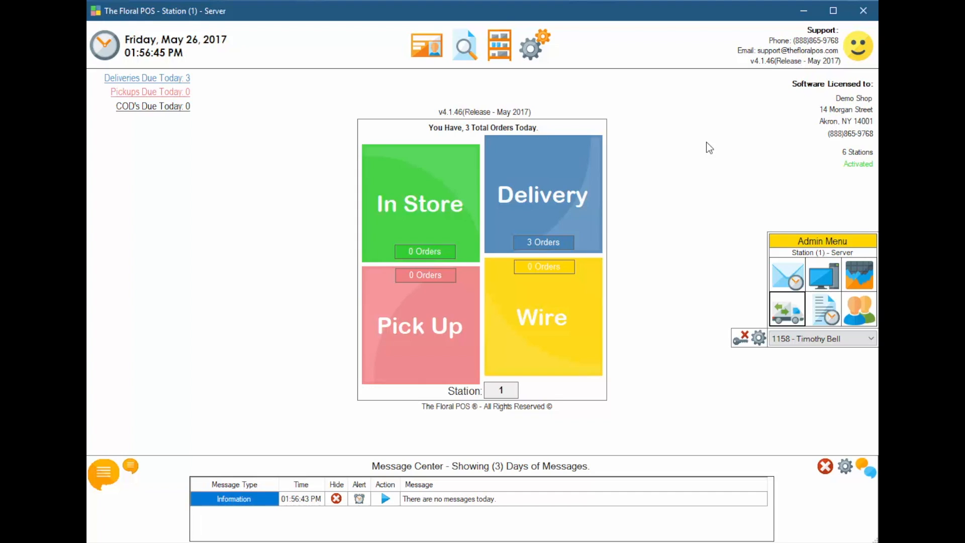
mouse_move(848, 73)
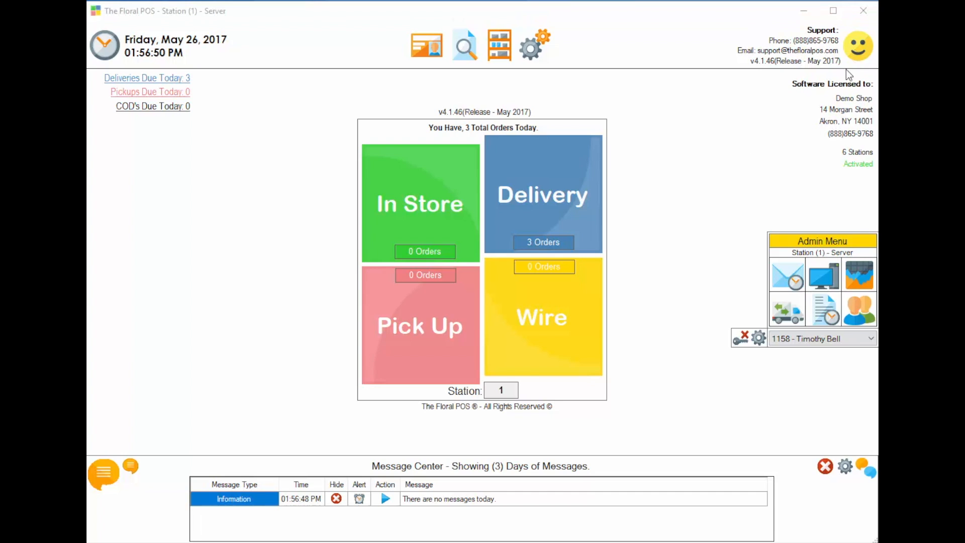
click(857, 46)
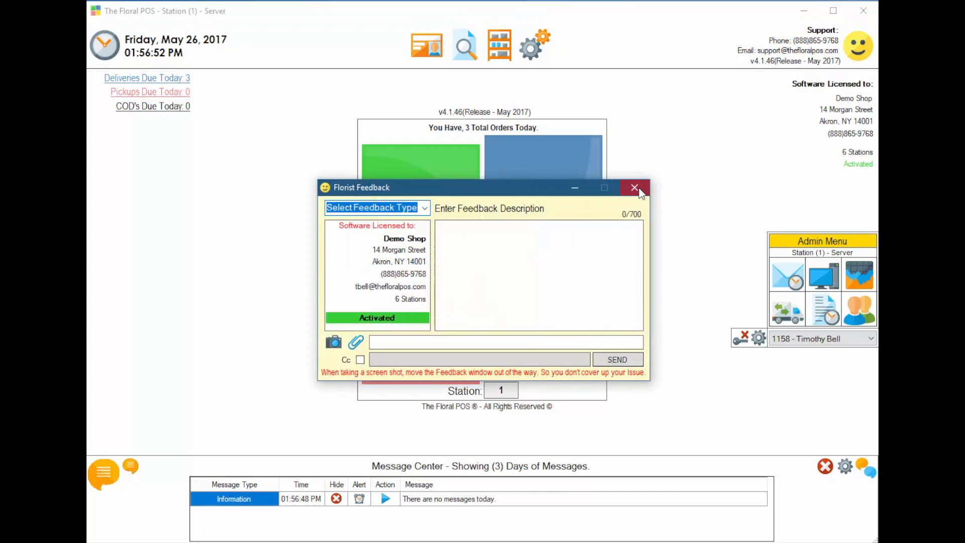
click(634, 188)
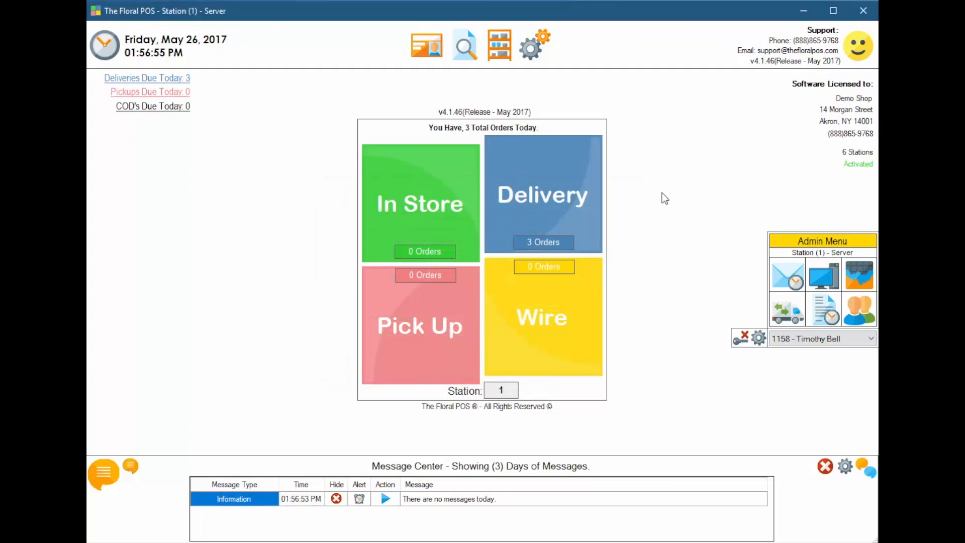